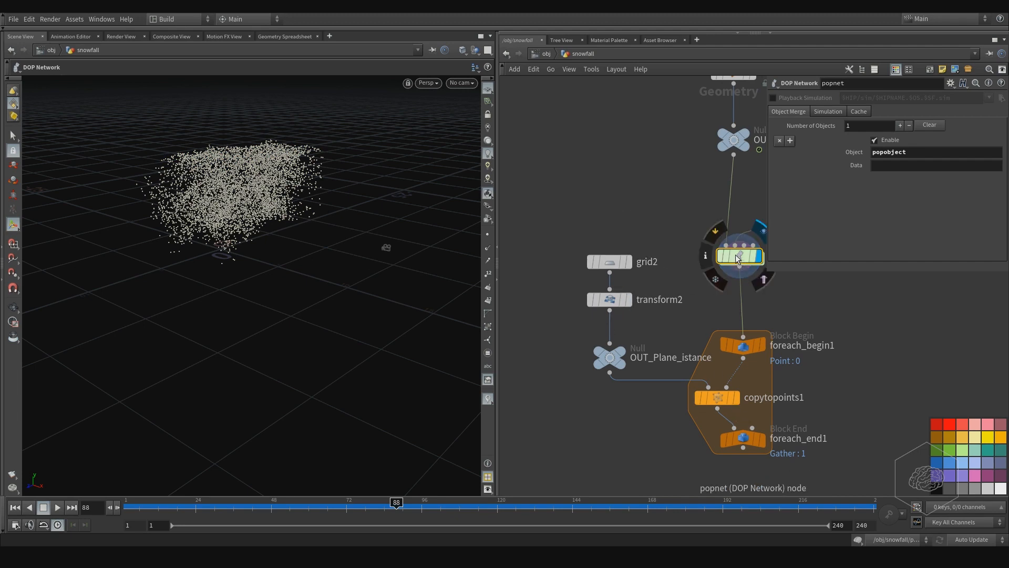
Inside the popnet, add a POP VOP and drag my_pscale below my_spin_torque in the chain
double_click(737, 257)
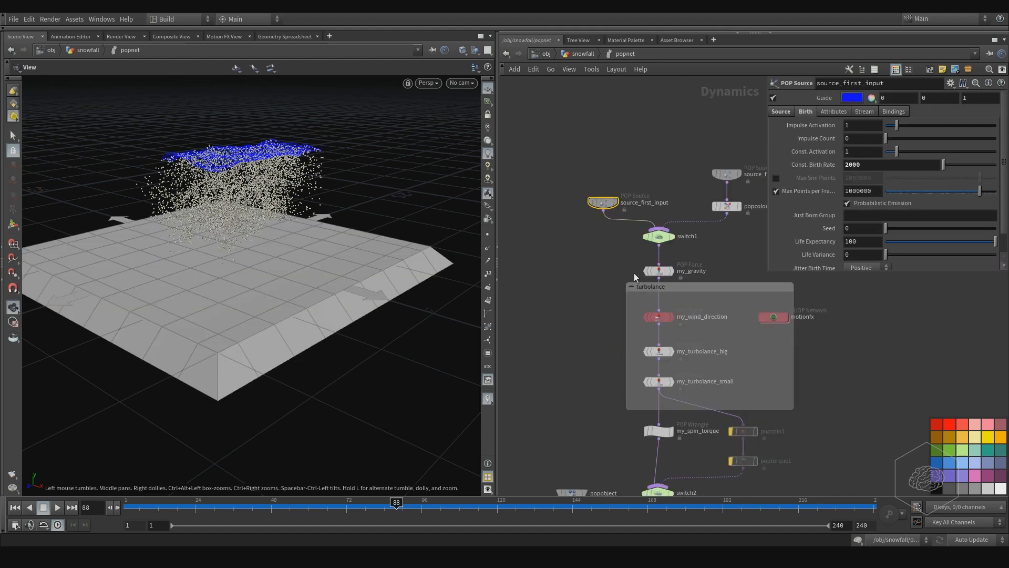
key("tab")
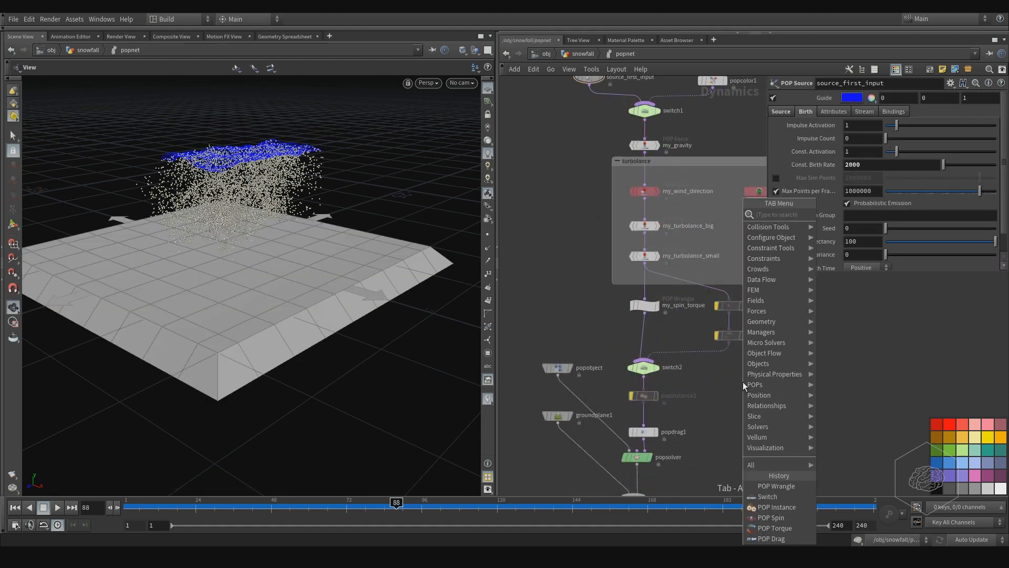
type("pop vop")
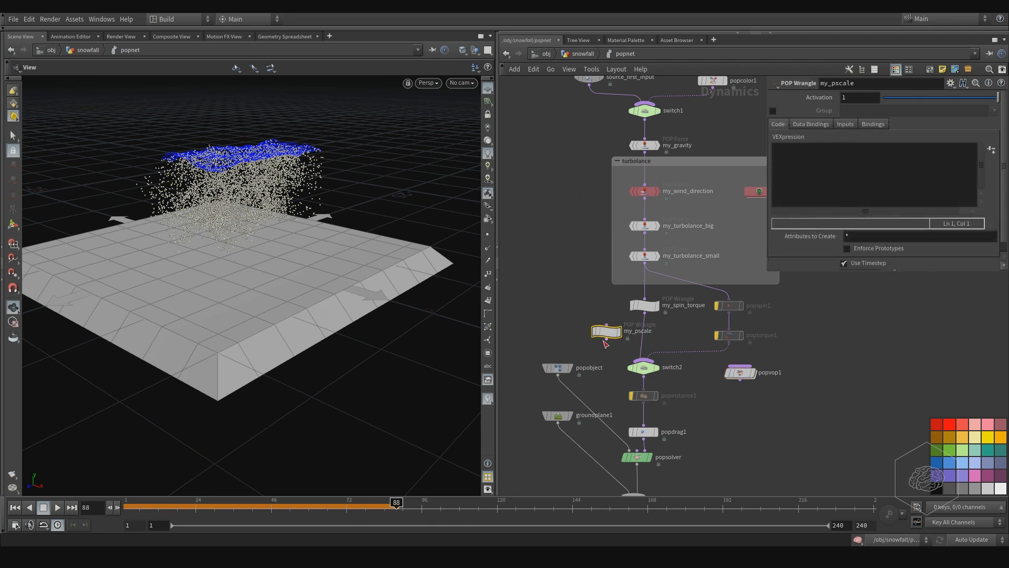
mouse_move(609, 340)
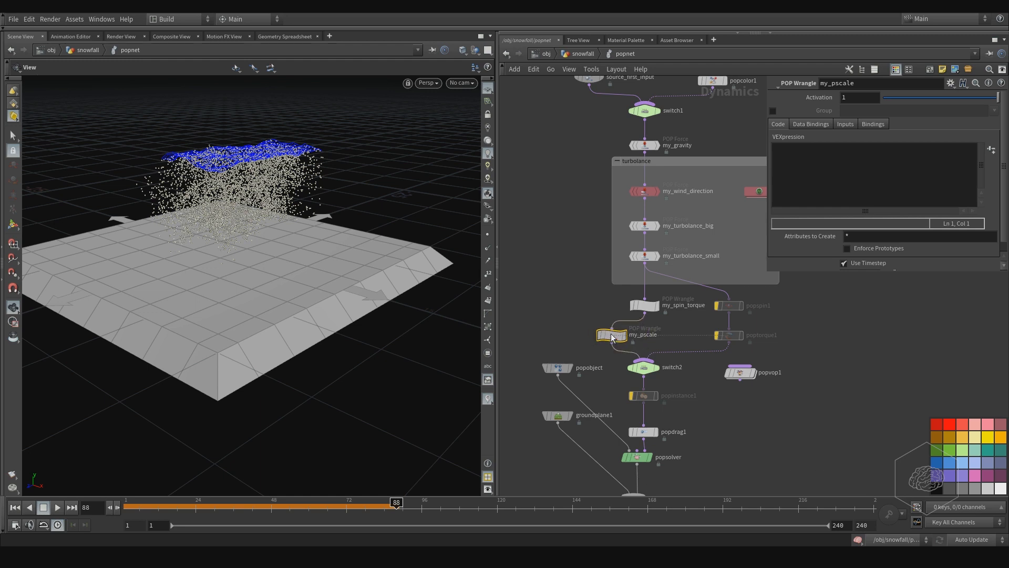
left_click_drag(740, 372, 580, 331)
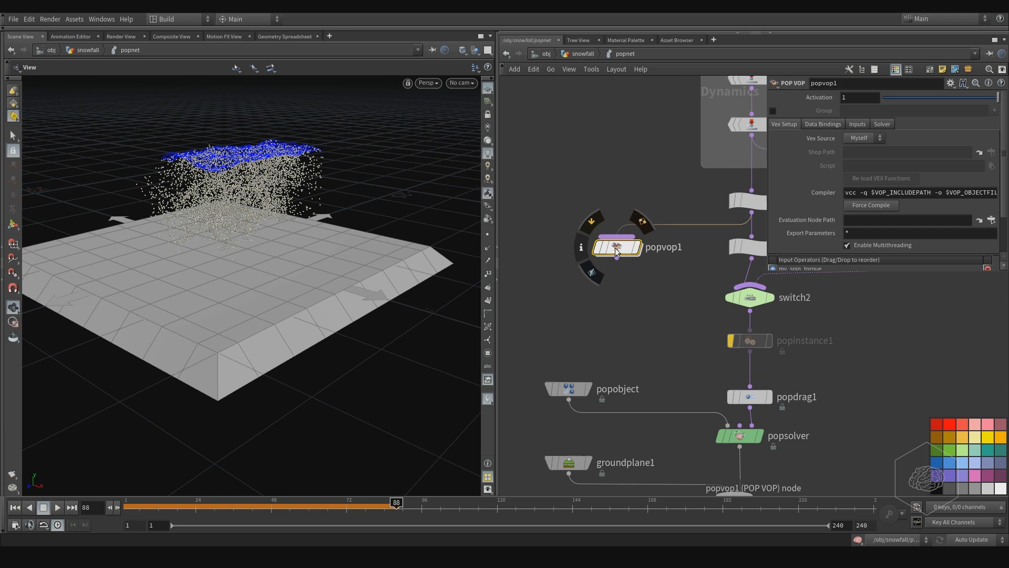
Inside popvop1, promote the Fit Range destination minimum and maximum as val parameters
double_click(615, 247)
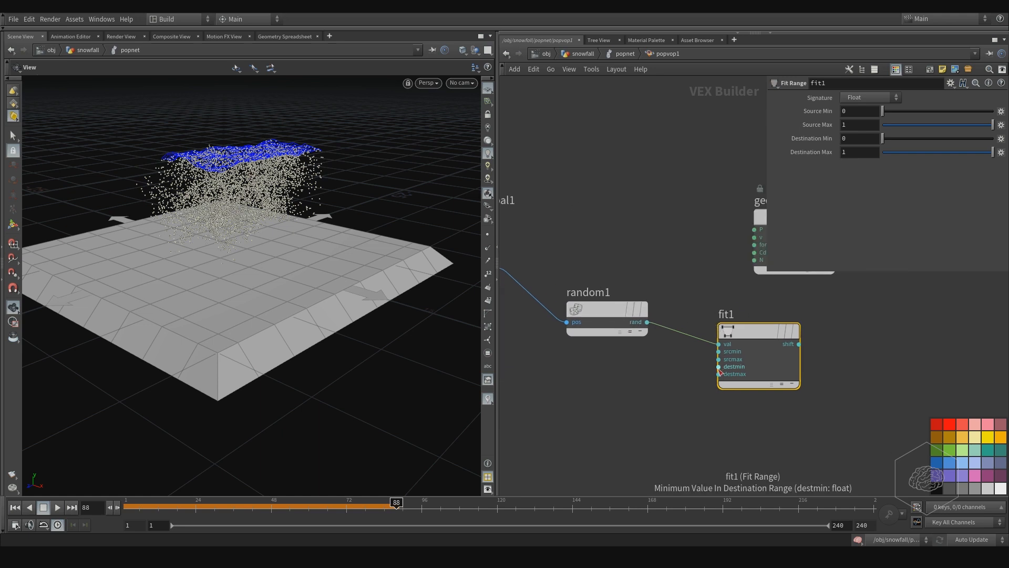
left_click(716, 365)
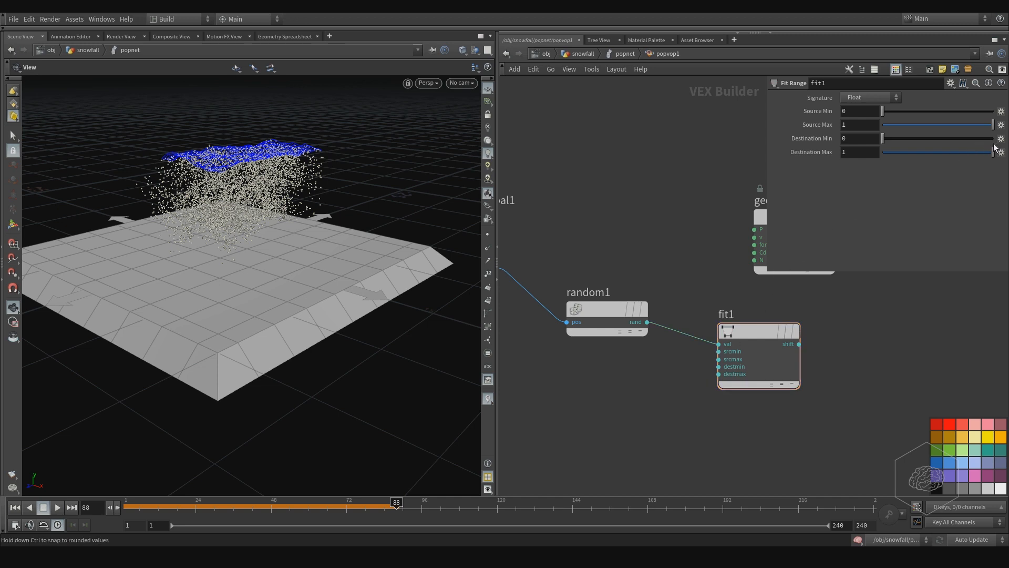
left_click(1000, 138)
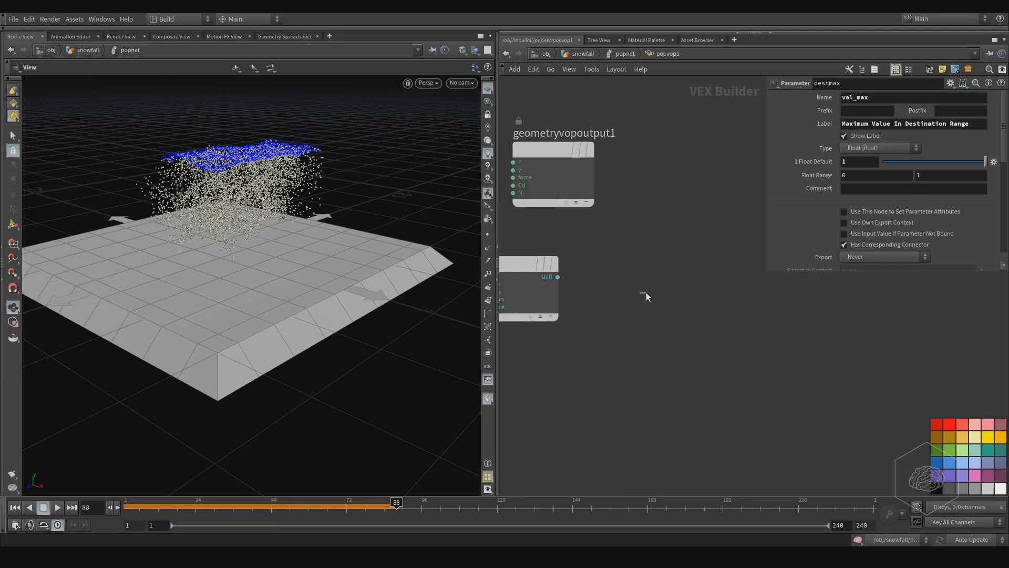
Wire fit1's output into a new Bind export node named pscale
left_click_drag(557, 276, 700, 279)
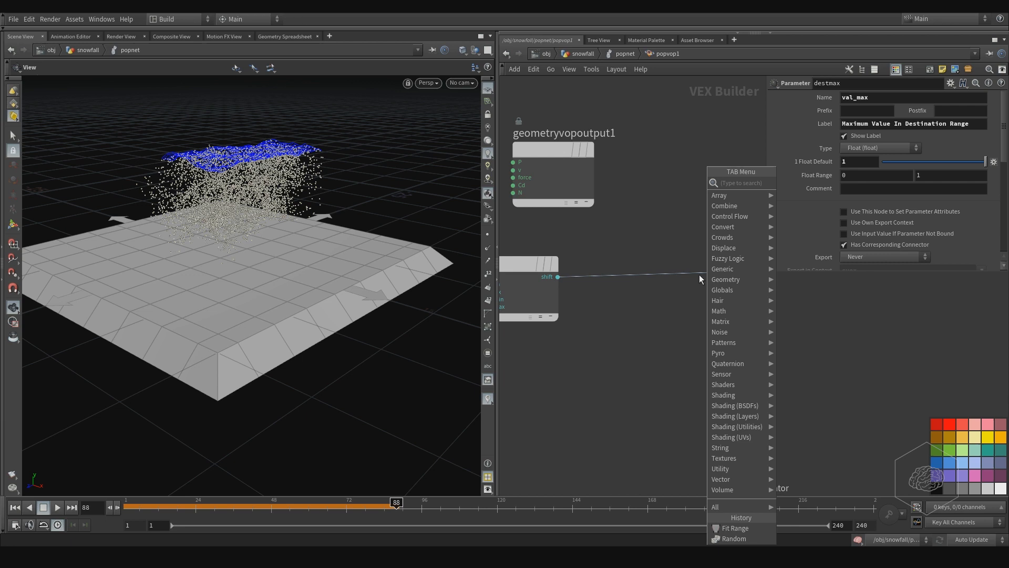
type("bind")
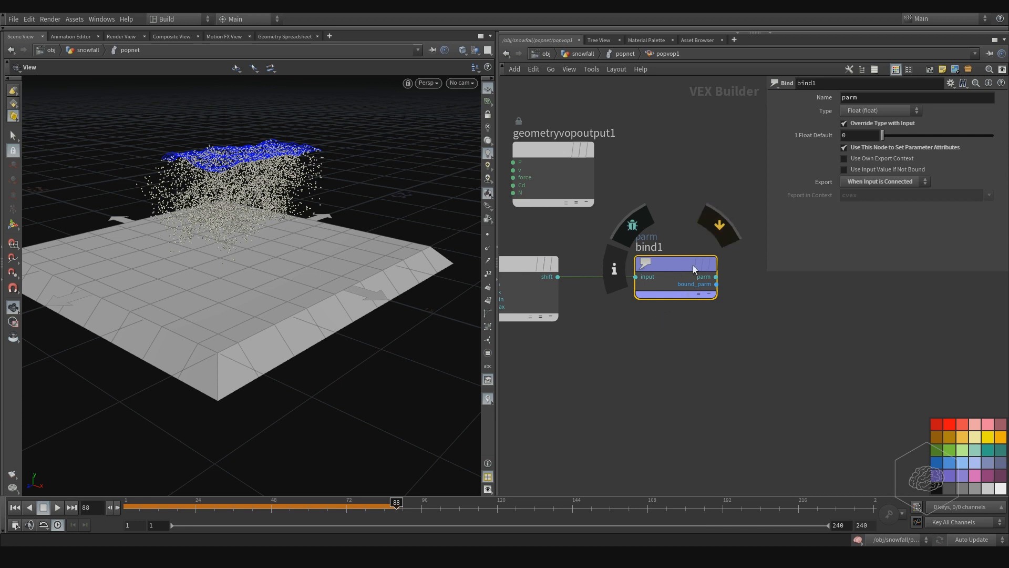
type("pp")
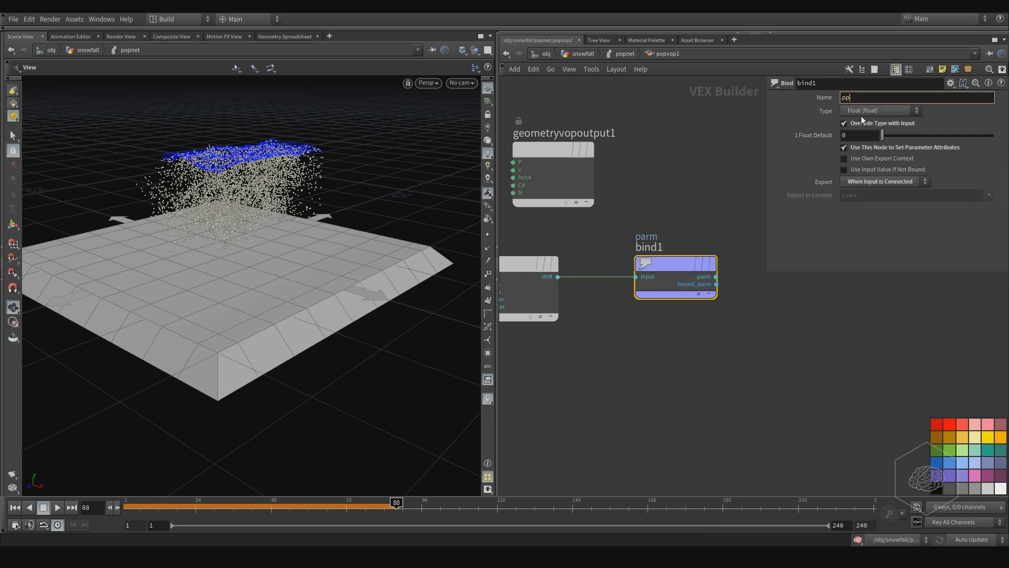
type("scale")
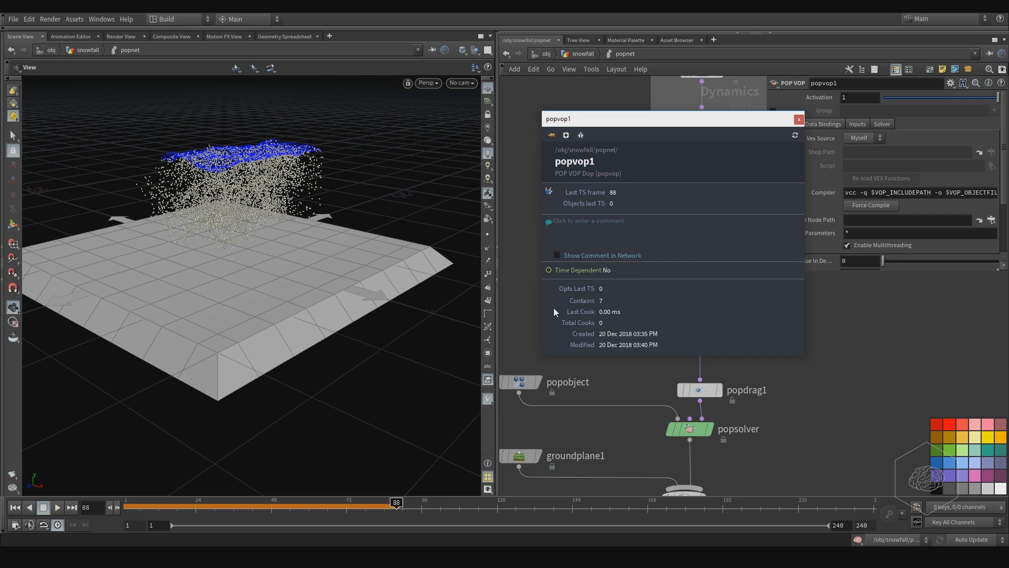
mouse_move(569, 257)
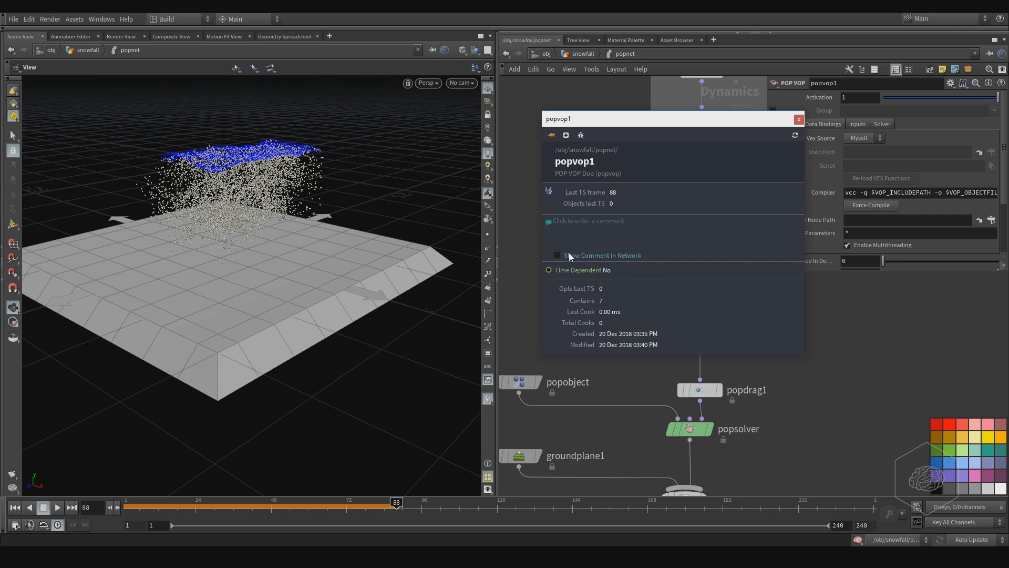
mouse_move(623, 295)
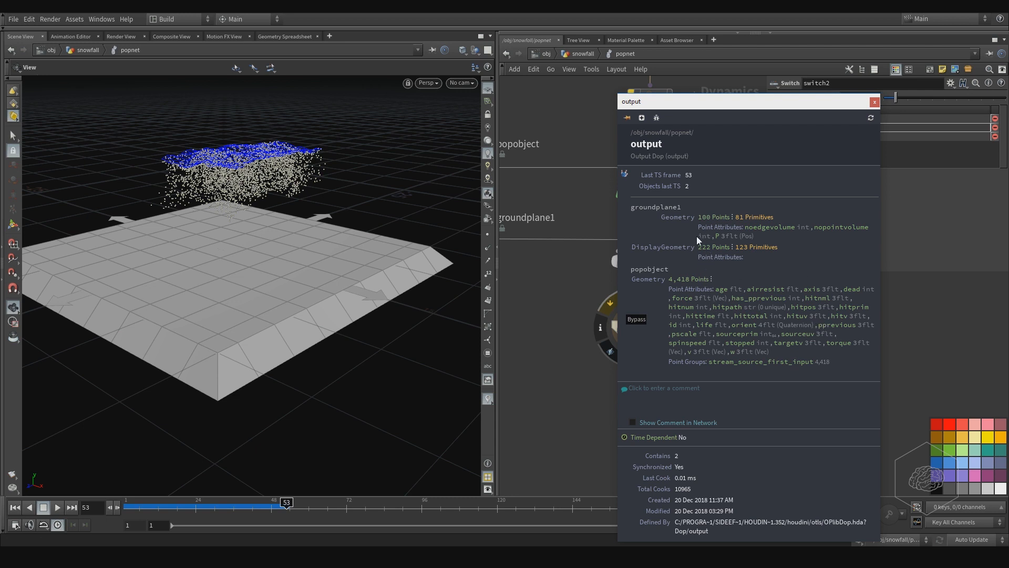
mouse_move(729, 296)
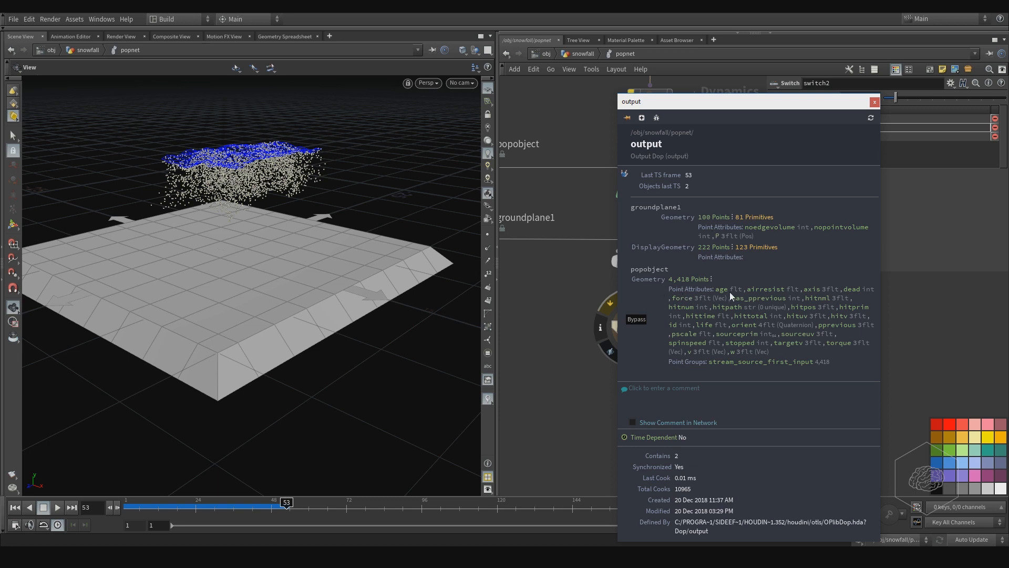
mouse_move(834, 348)
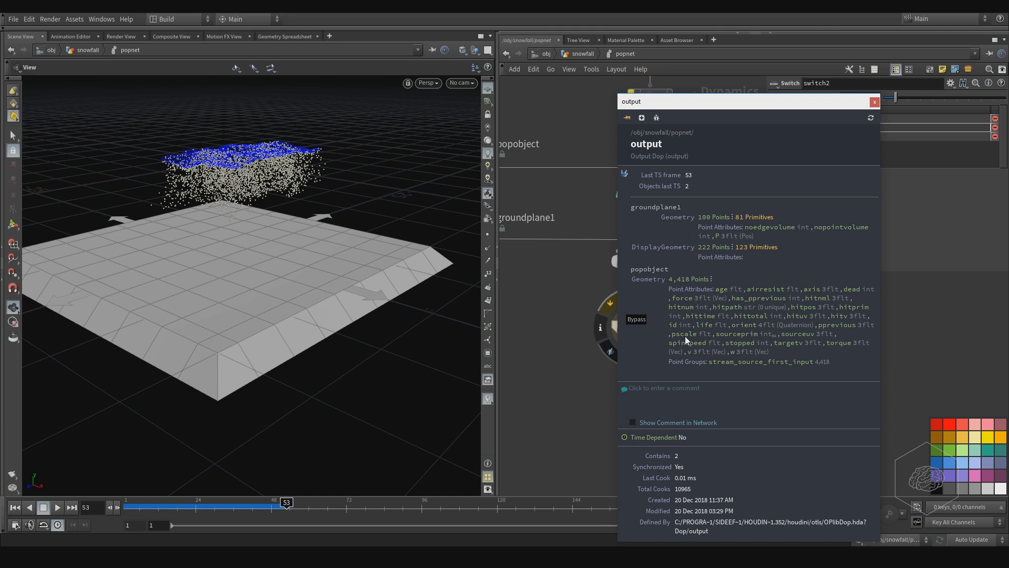
mouse_move(691, 340)
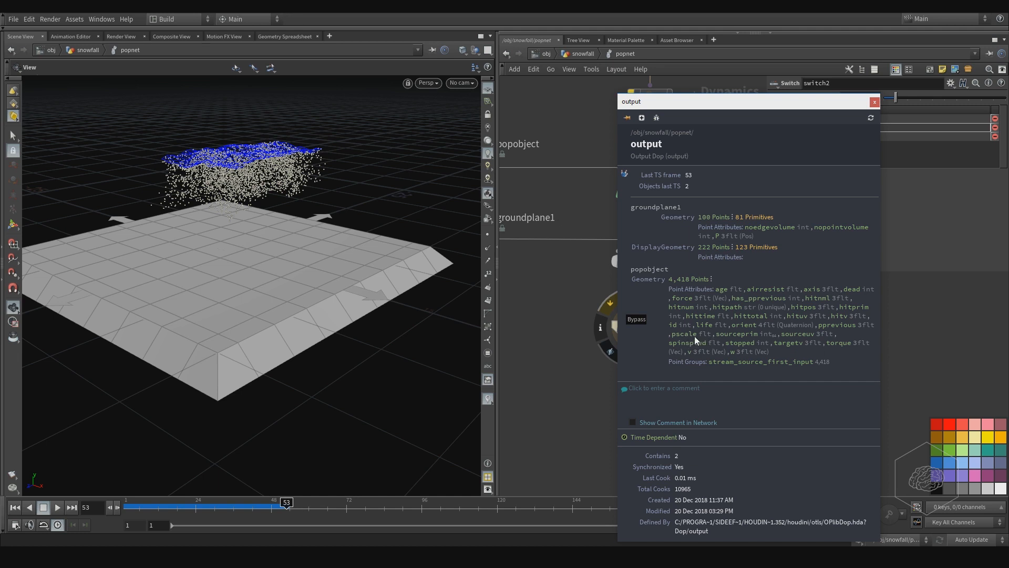
mouse_move(879, 111)
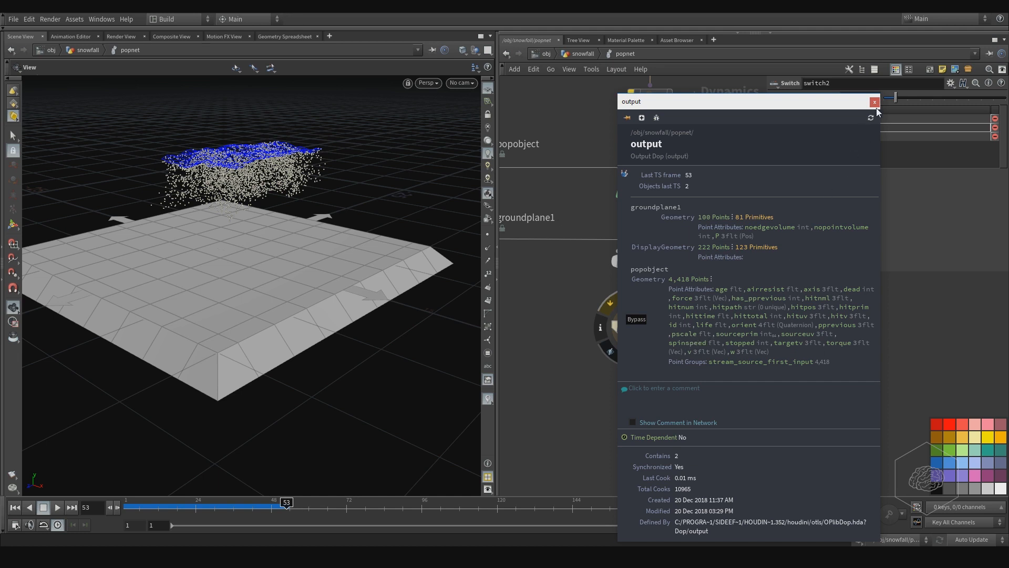
Close the output node's info window after checking popobject carries pscale
left_click(873, 102)
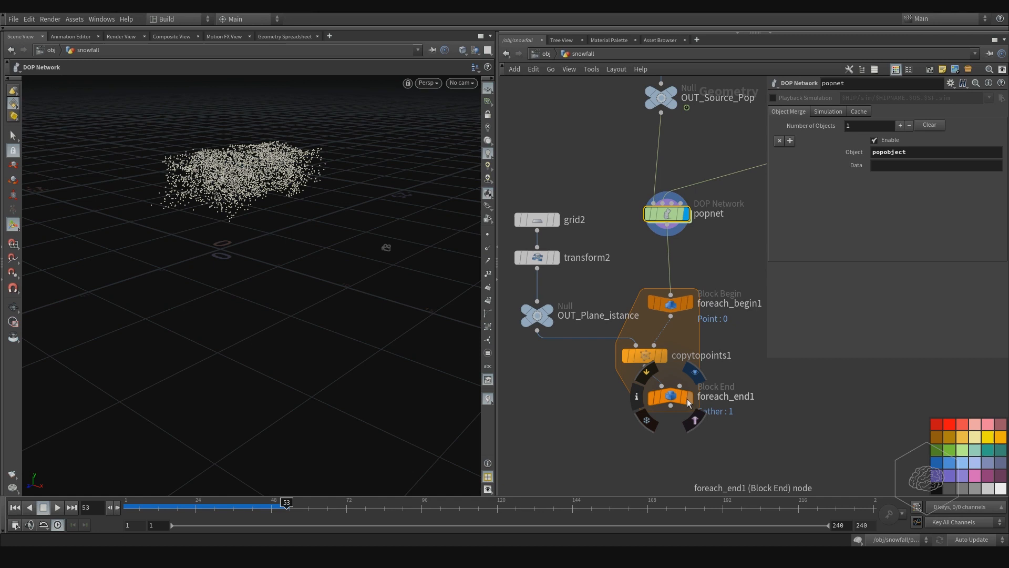
Display foreach_end1 so flakes are copied onto all 4418 particles
left_click(671, 396)
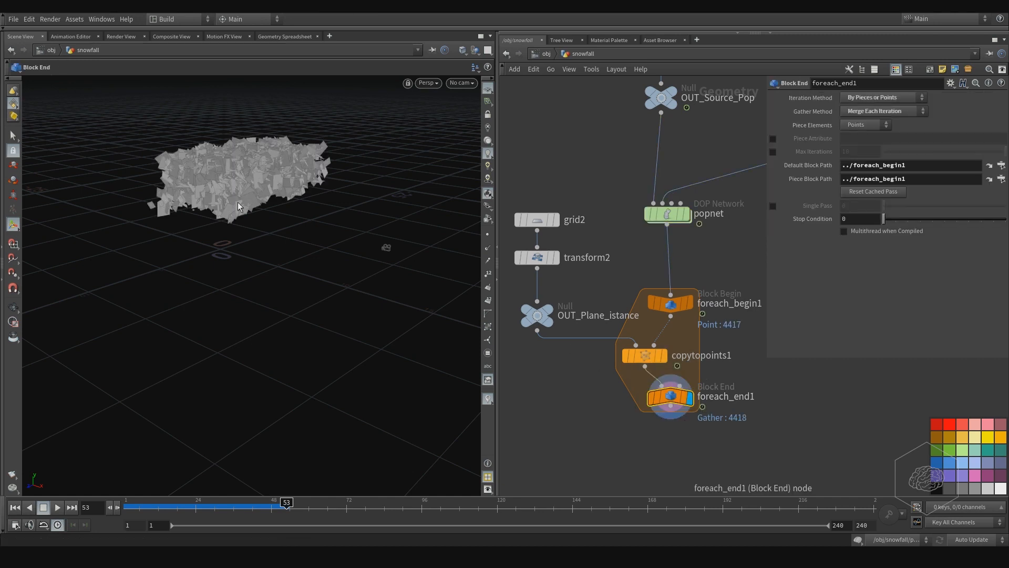
mouse_move(253, 174)
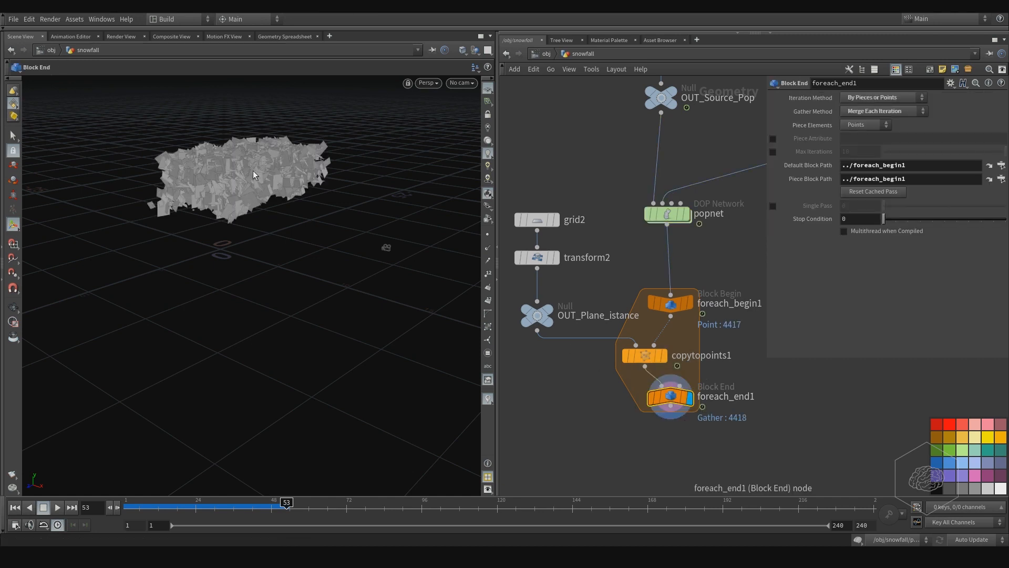
mouse_move(310, 160)
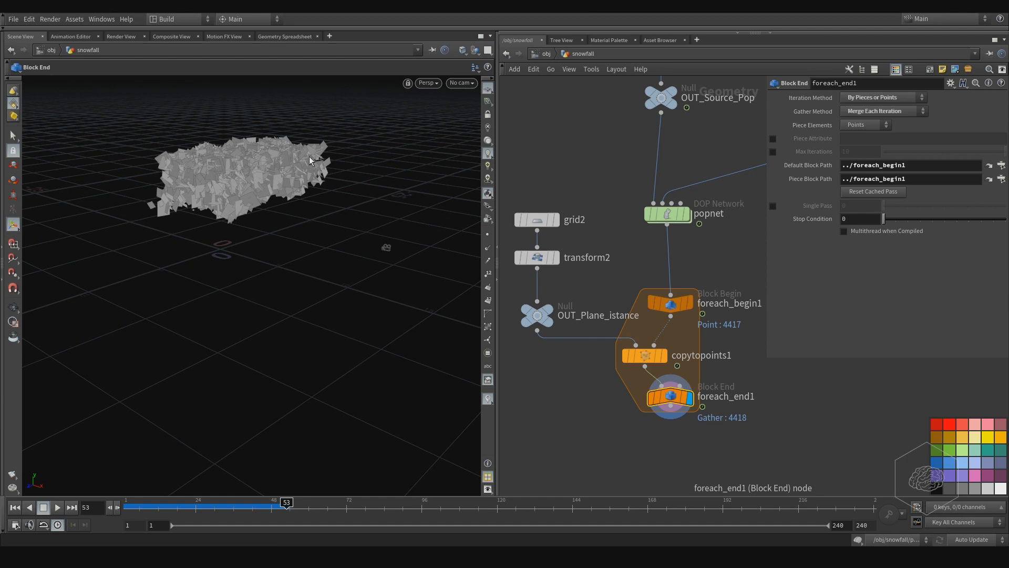
mouse_move(281, 201)
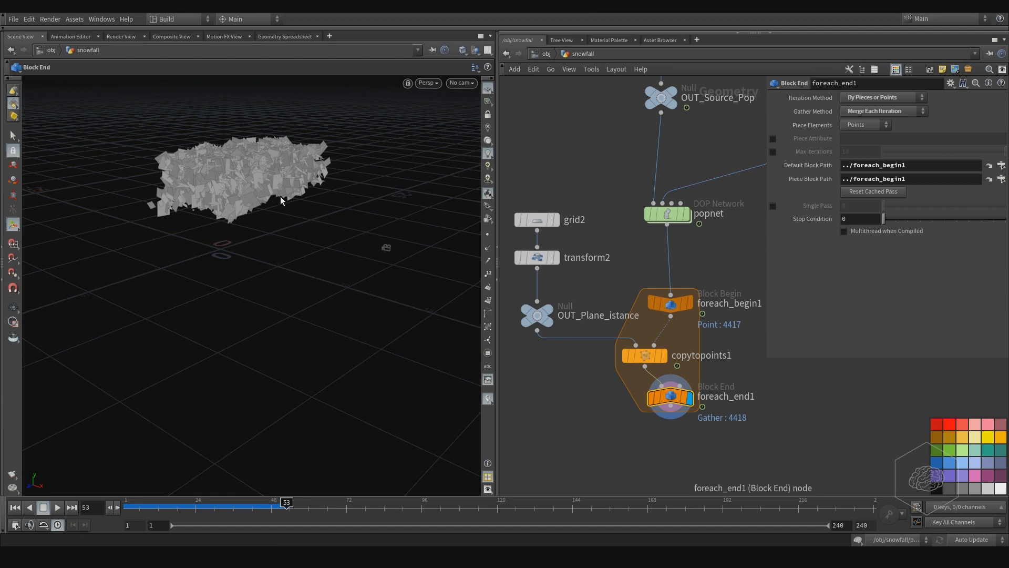
mouse_move(237, 183)
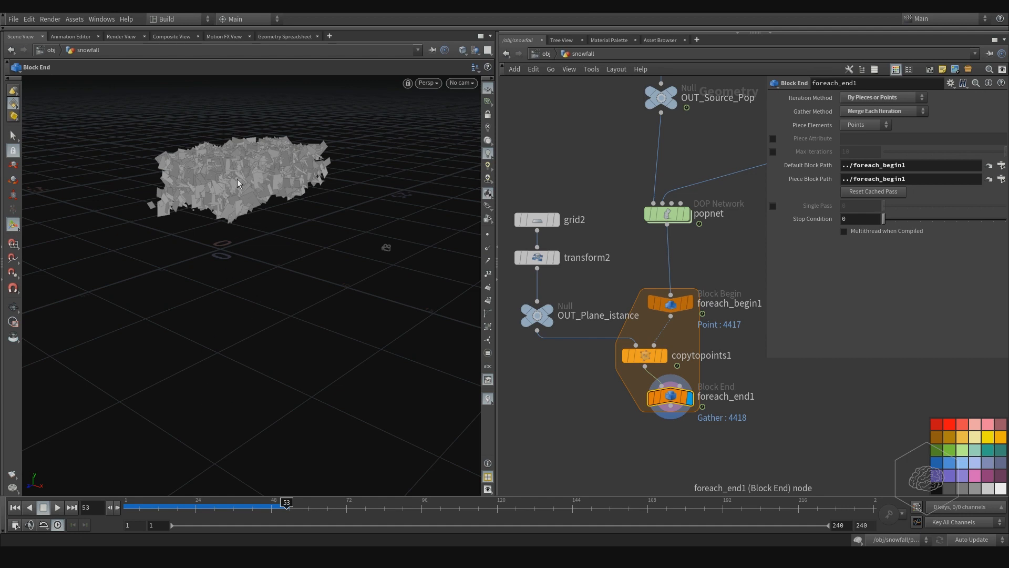
mouse_move(373, 220)
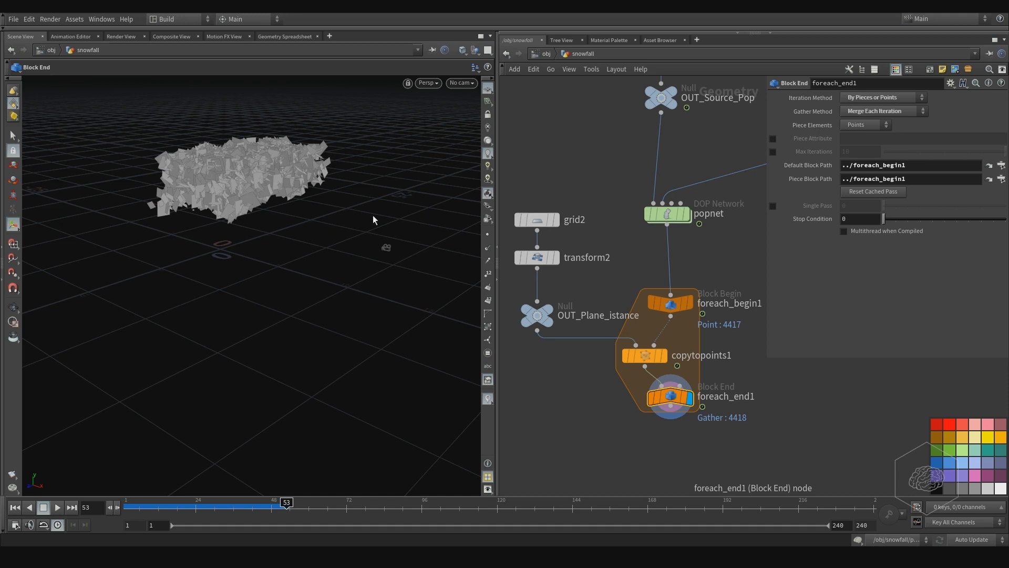
left_click(668, 213)
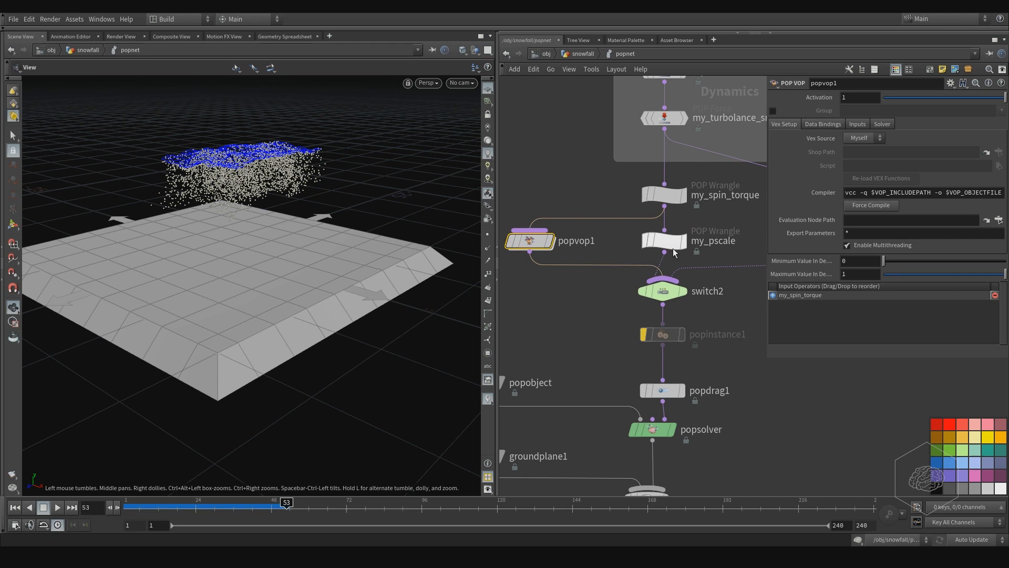
Send my_pscale's VEXpression to the external Visual Studio Code editor
left_click(663, 240)
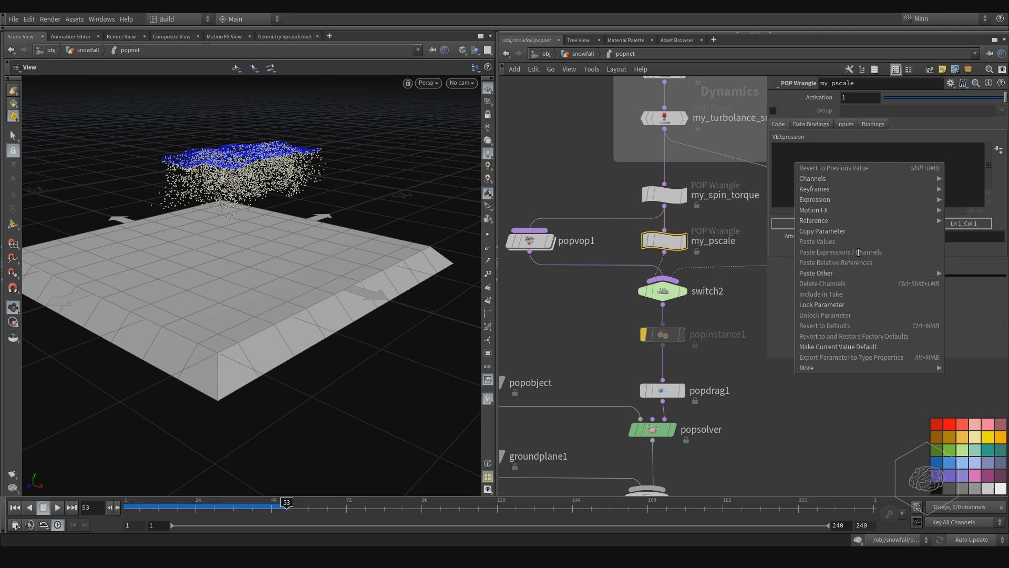
mouse_move(813, 198)
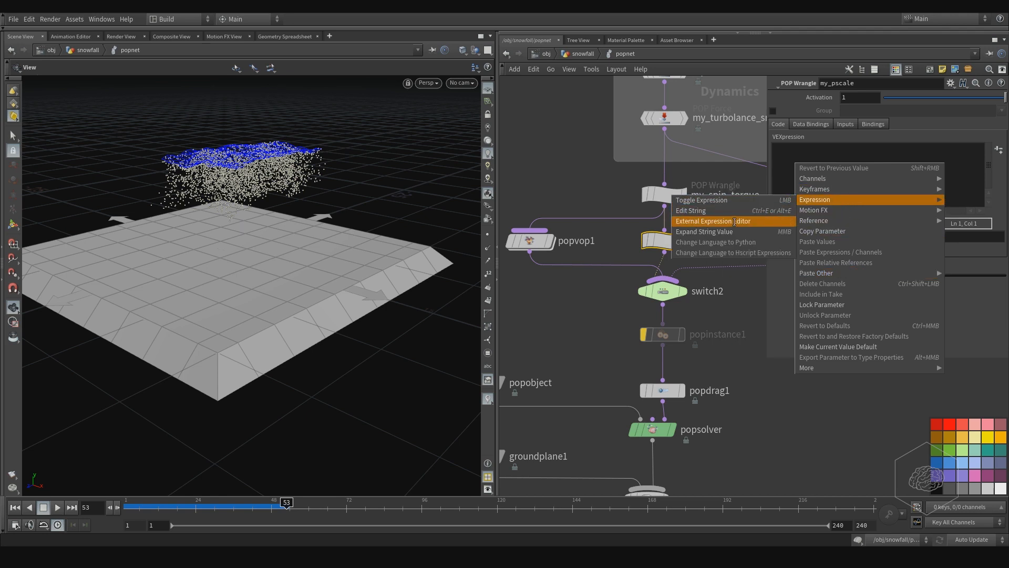
left_click(713, 221)
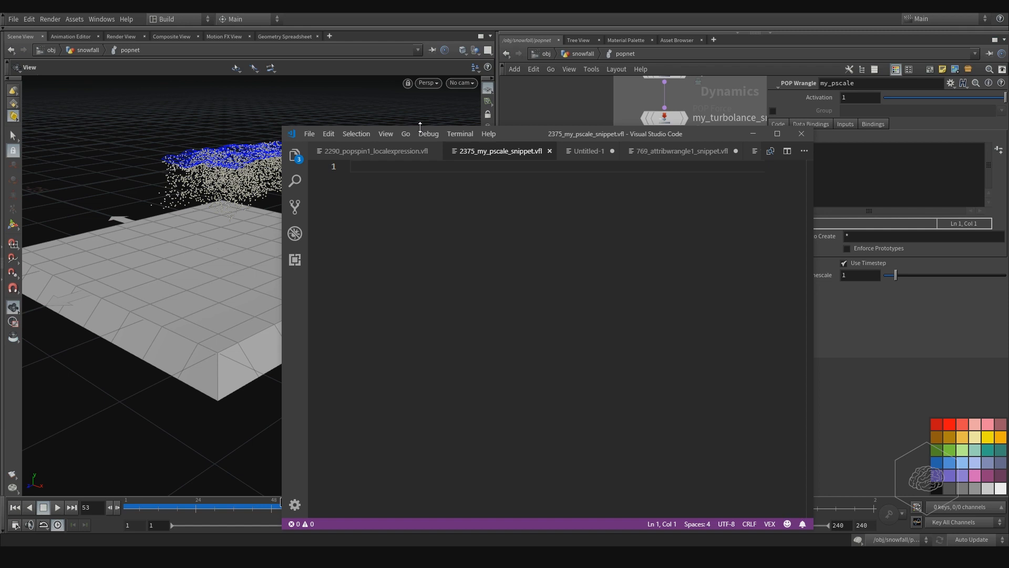
type("@p")
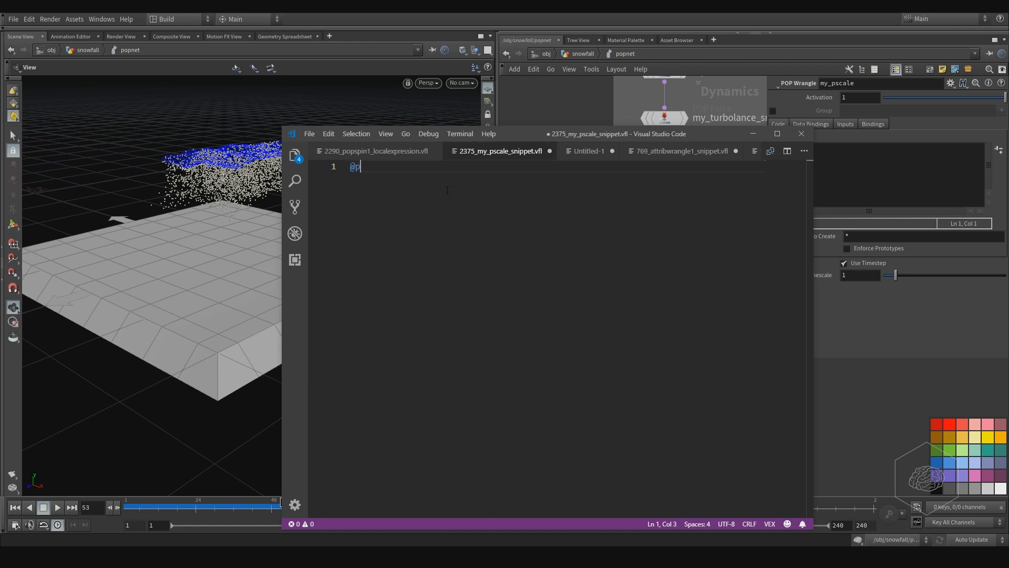
type("scale =")
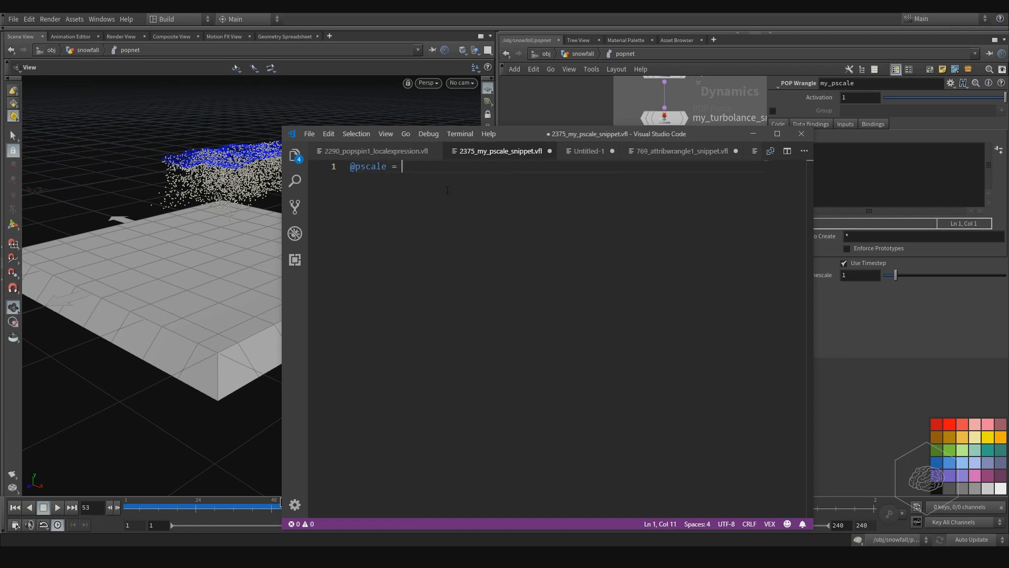
type("fit")
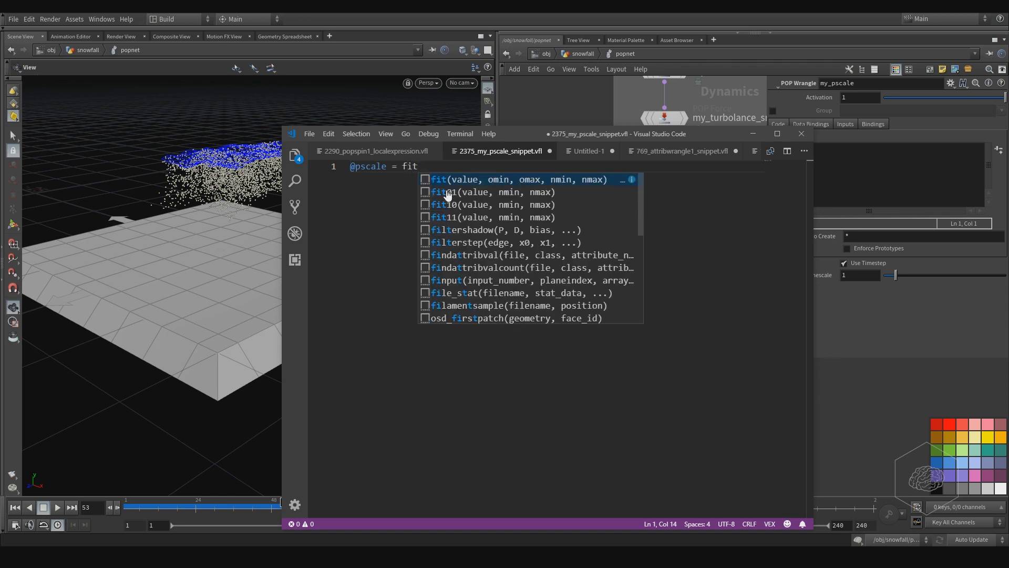
type("01(")
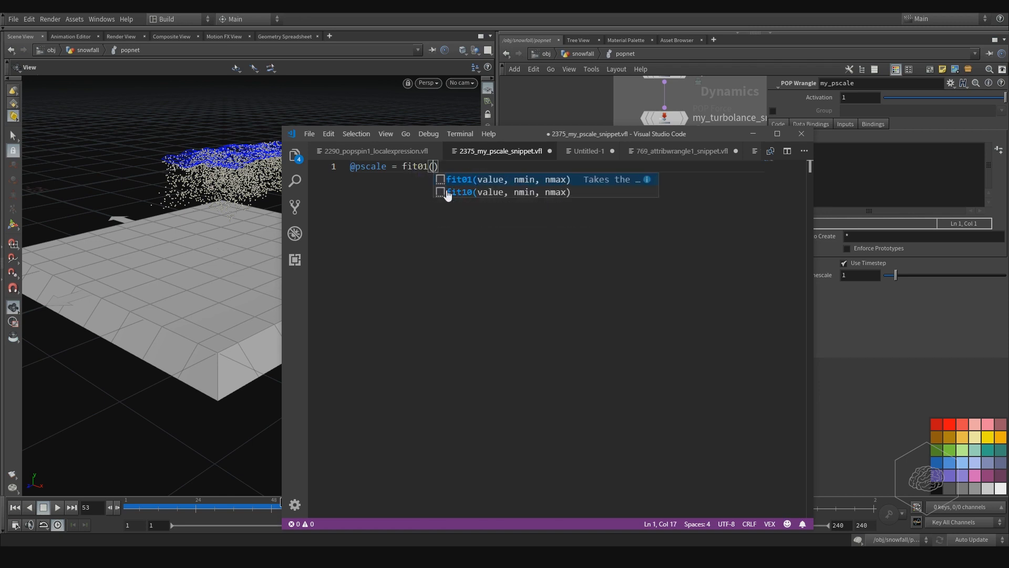
type("ra")
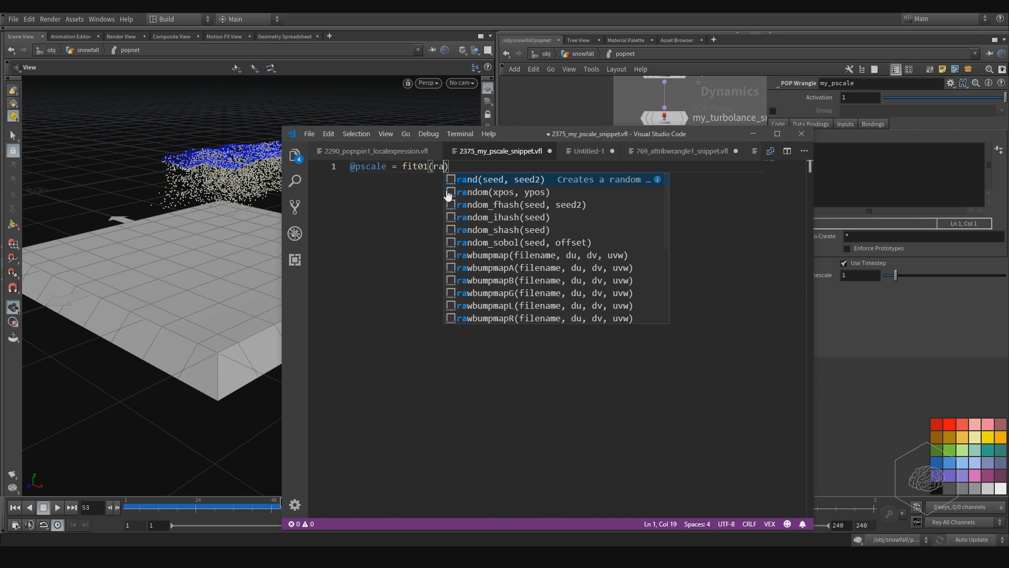
type("nd")
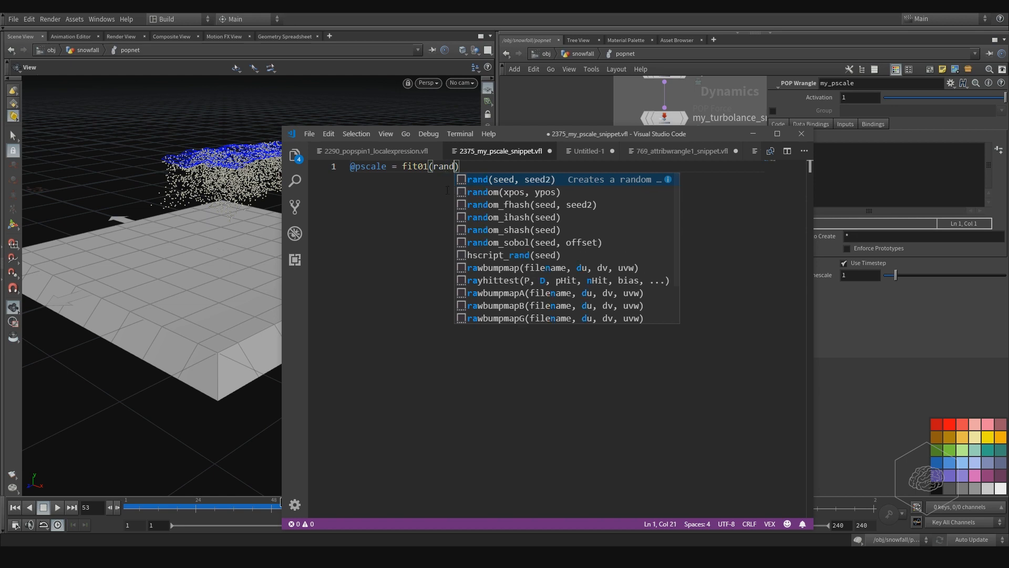
type("()")
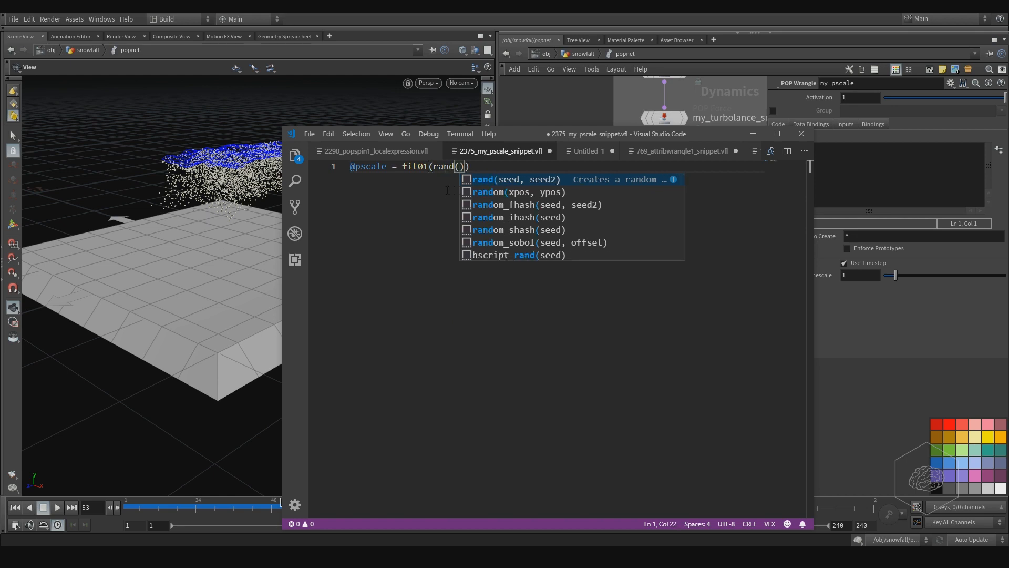
type("@id+")
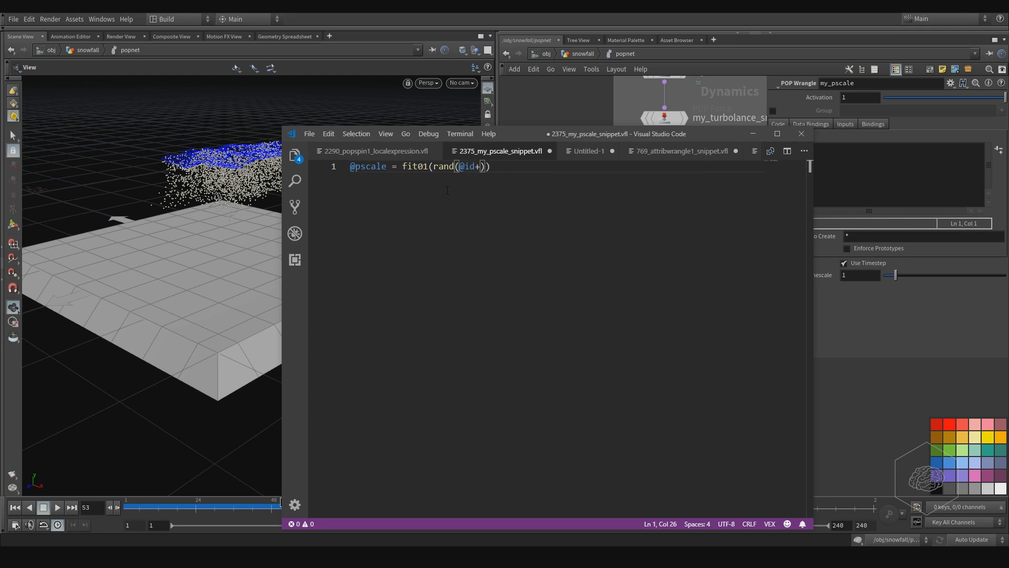
Seed the random call with +ch("add_rand"), correcting a mistyped channel name
type("ch")
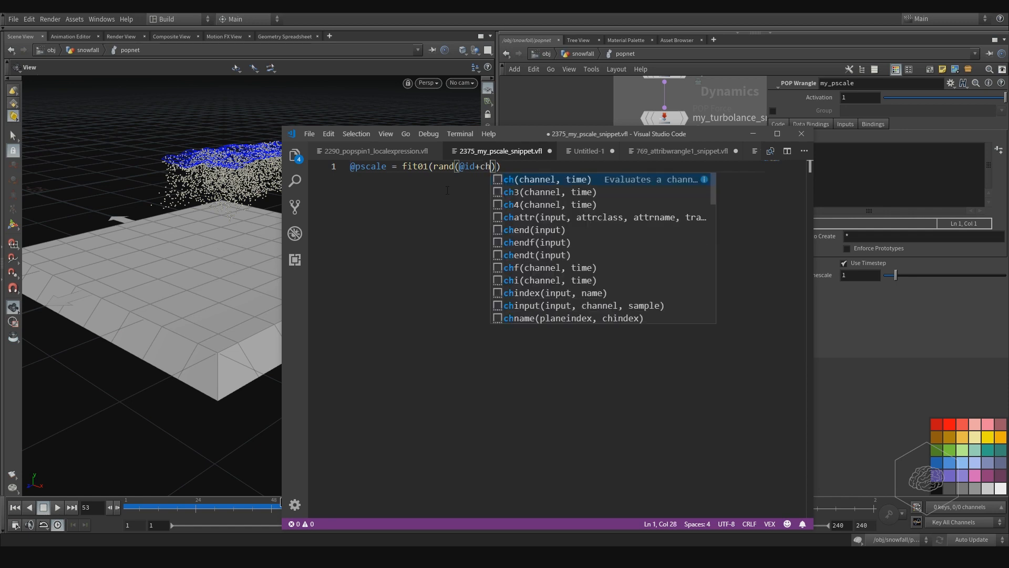
type("(")
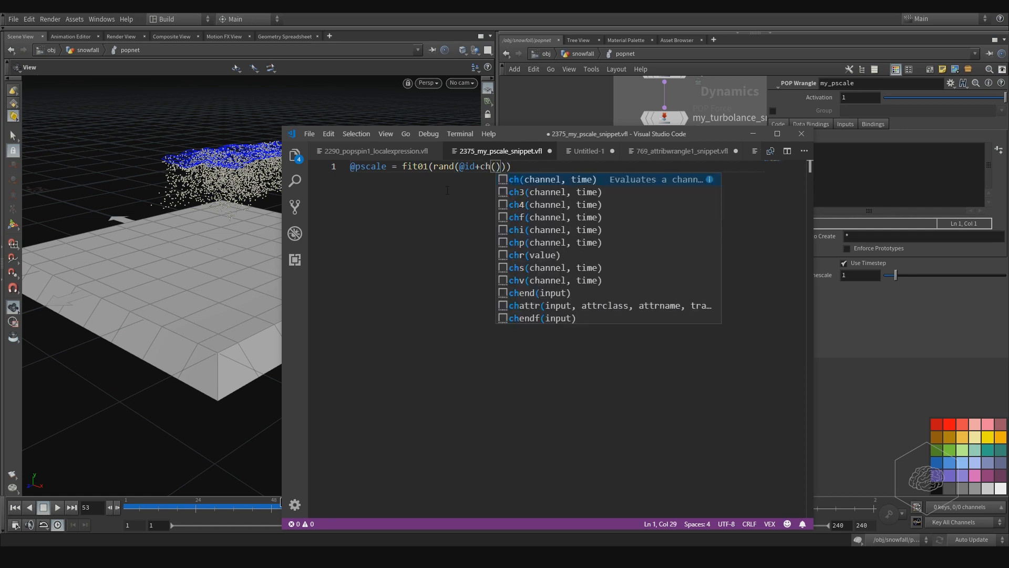
type("\"")
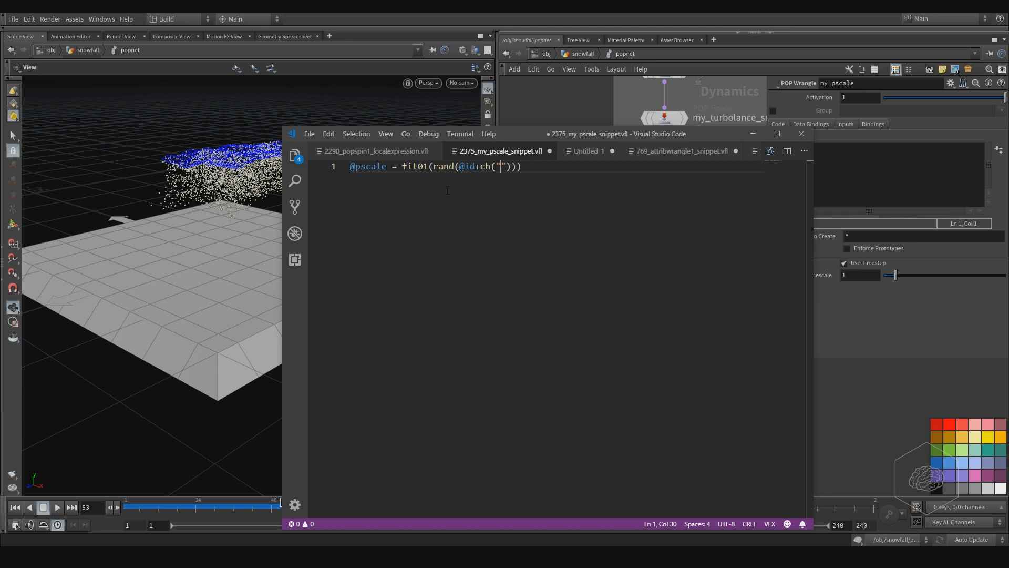
type("rand")
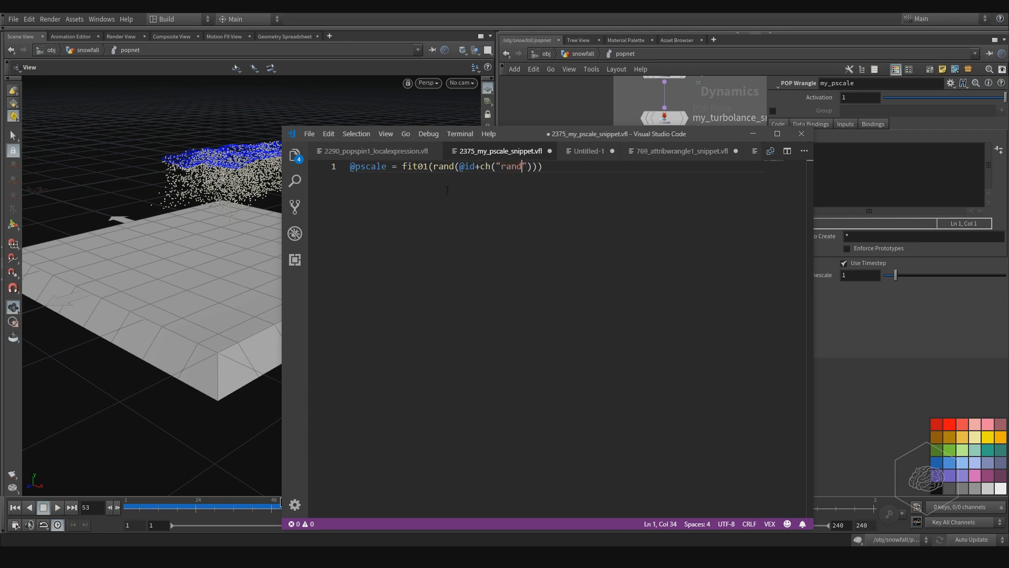
key("Backspace")
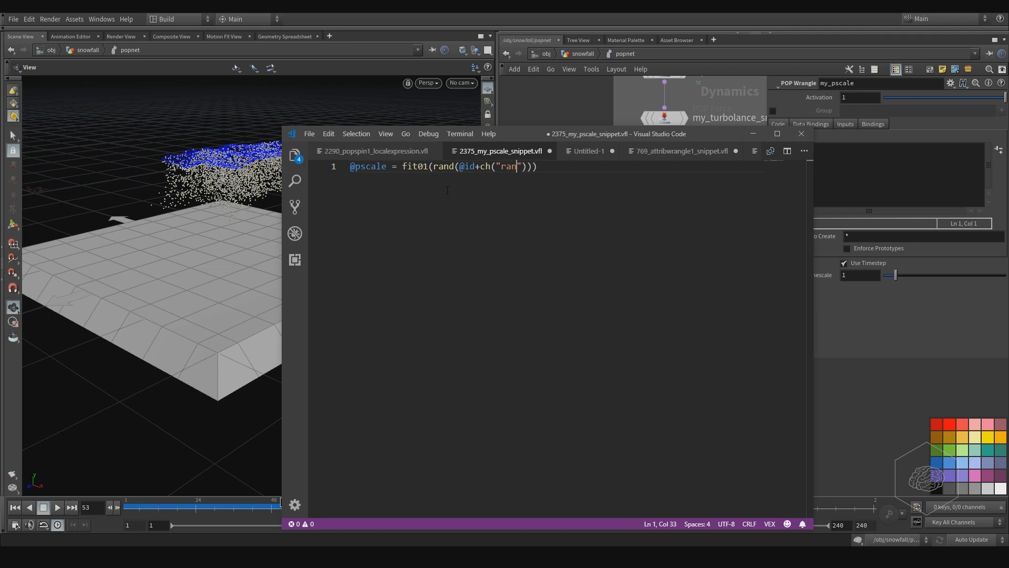
type("add_d")
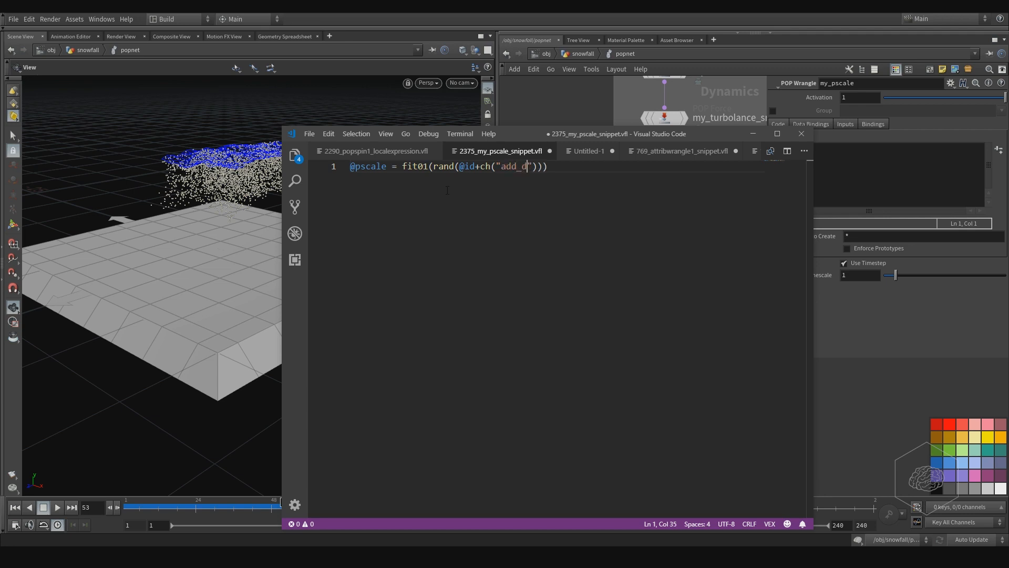
type("rand")
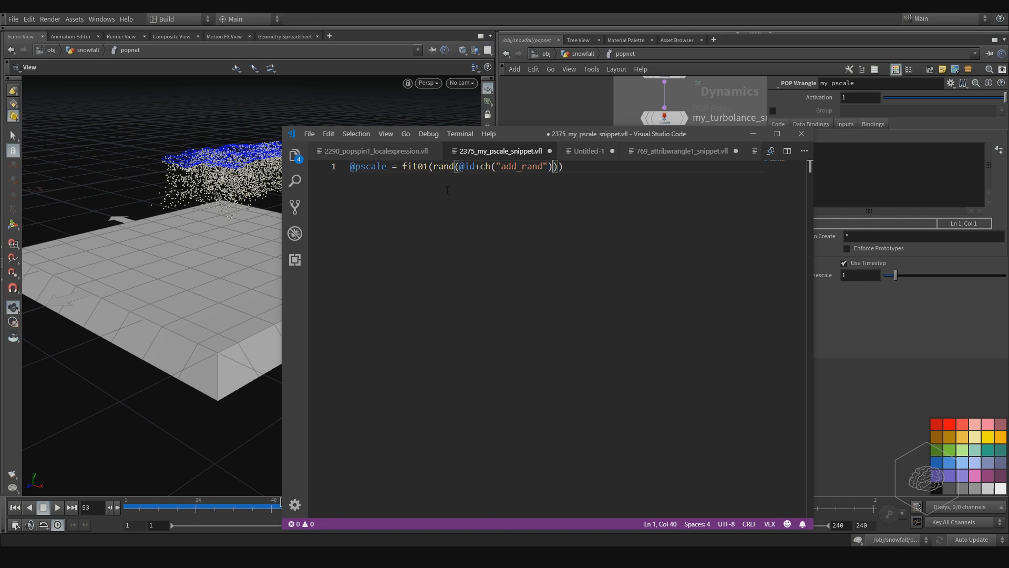
Add ch("Min_Scale") as fit01's lower bound and begin the max-scale argument
type(",")
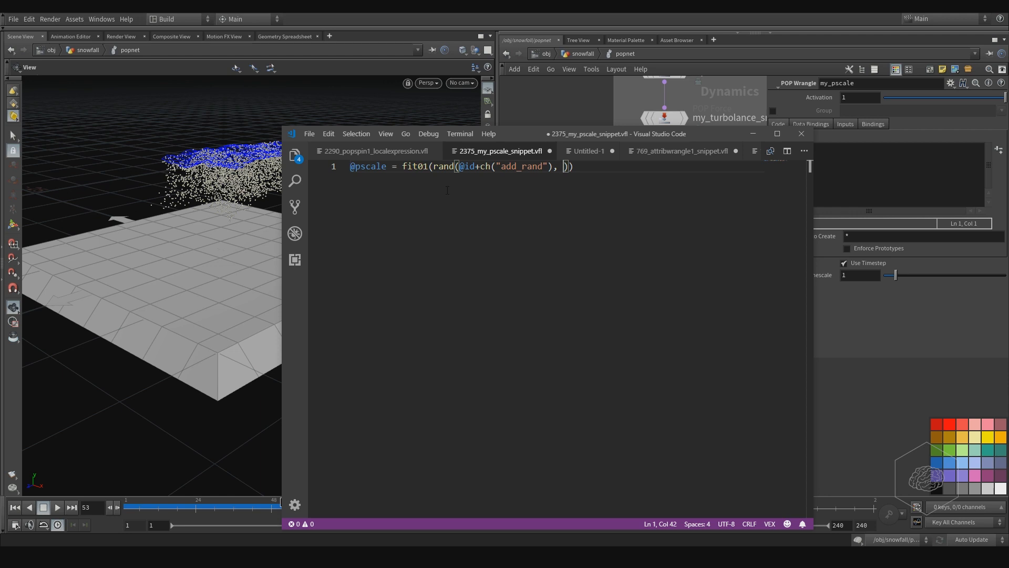
key("Backspace")
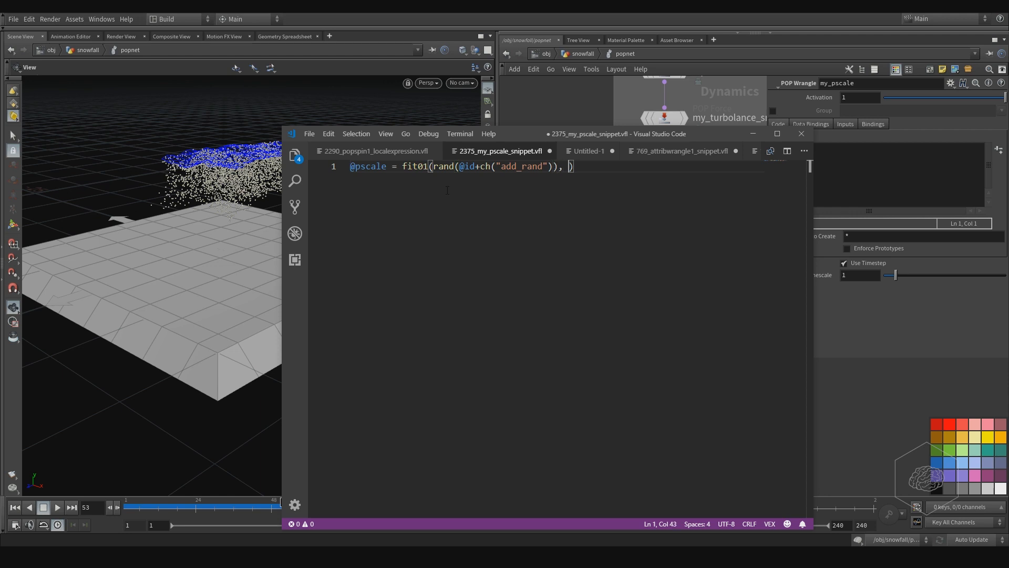
type("ch(")
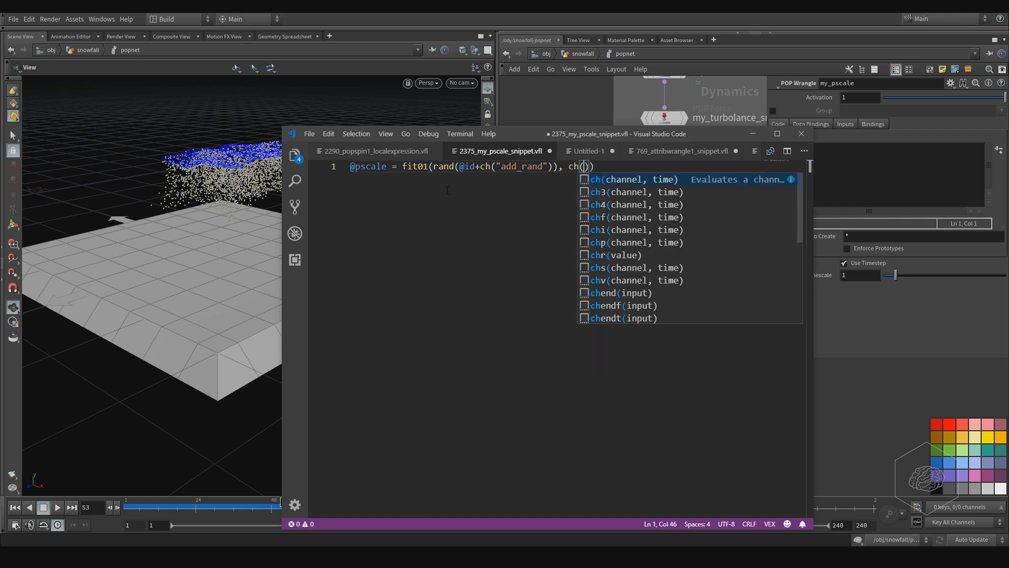
type("\"")
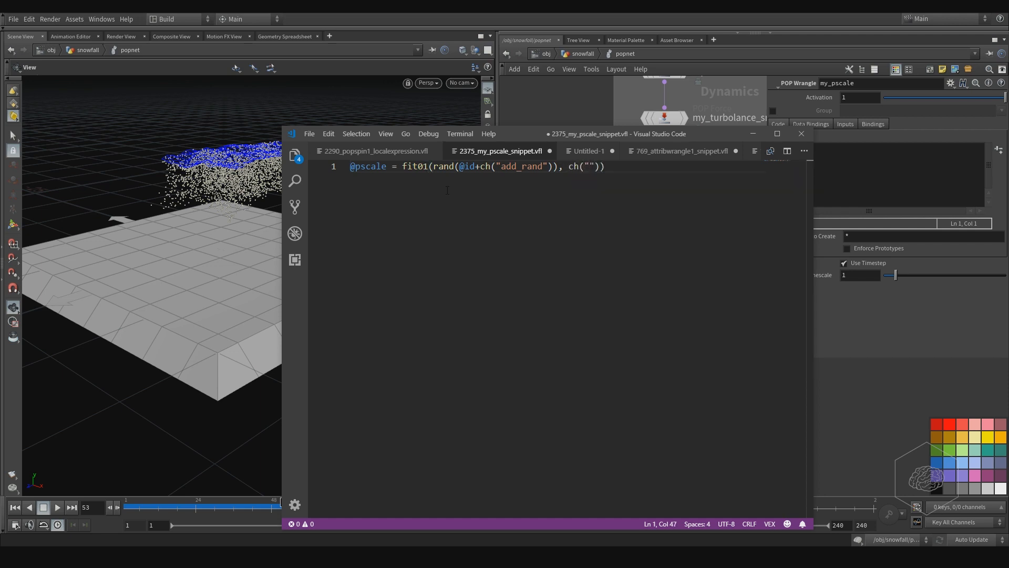
type("val_min")
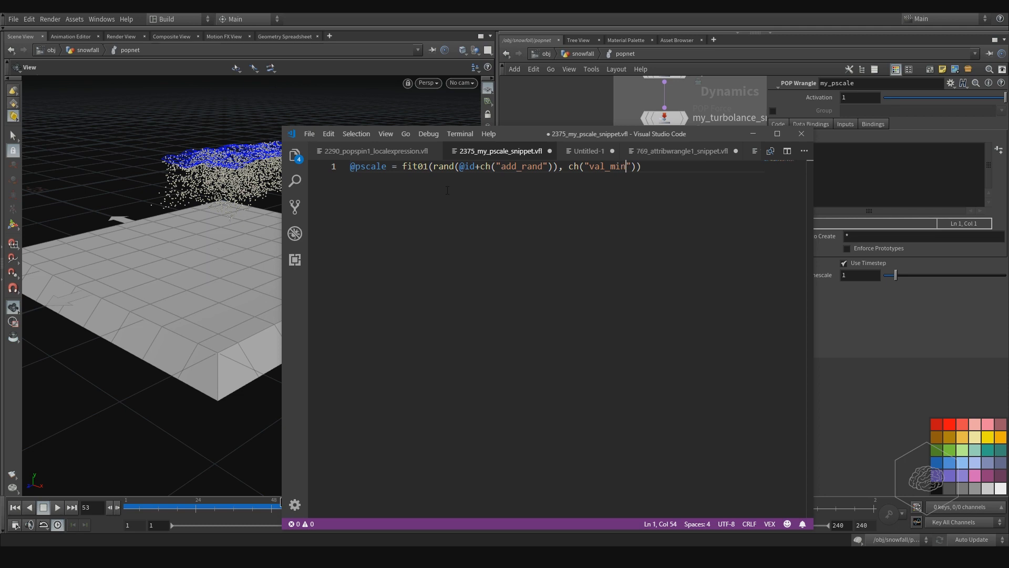
type("Min")
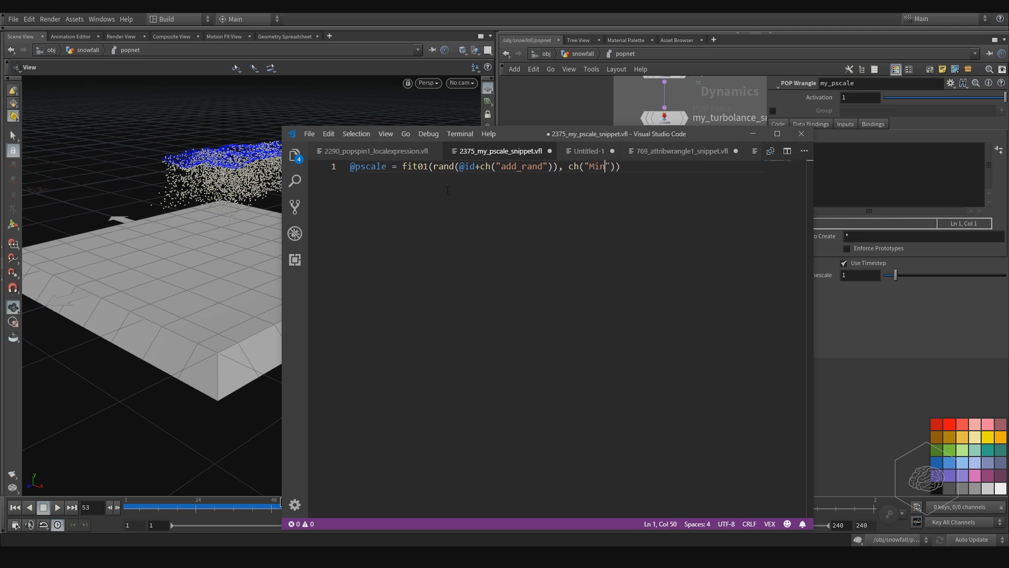
type("_Scale")
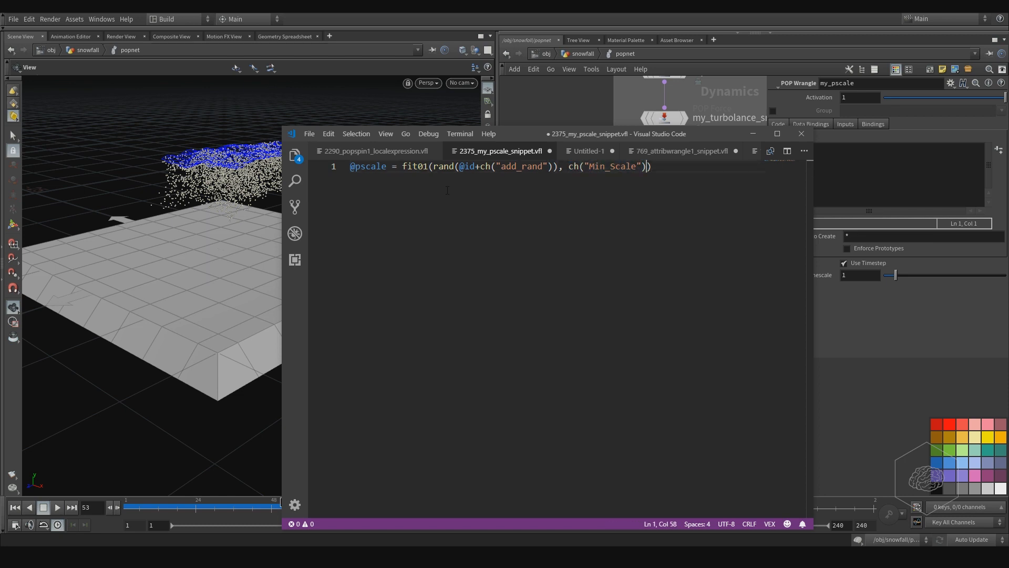
type(", ch(\"Min_Scale\")")
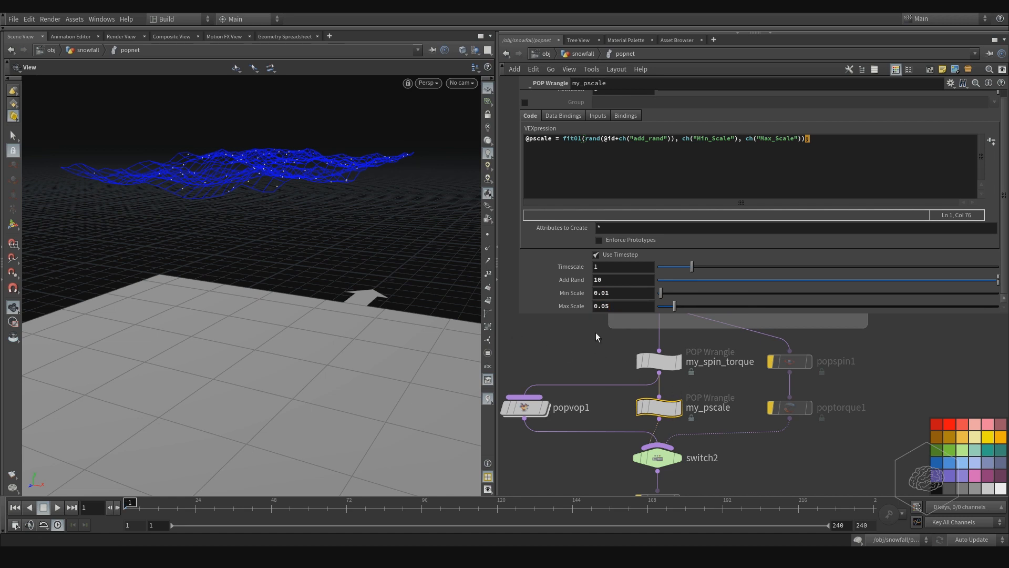
Set a scale value of 0.03 on the my_pscale wrangle's spare parameters
type("0.03")
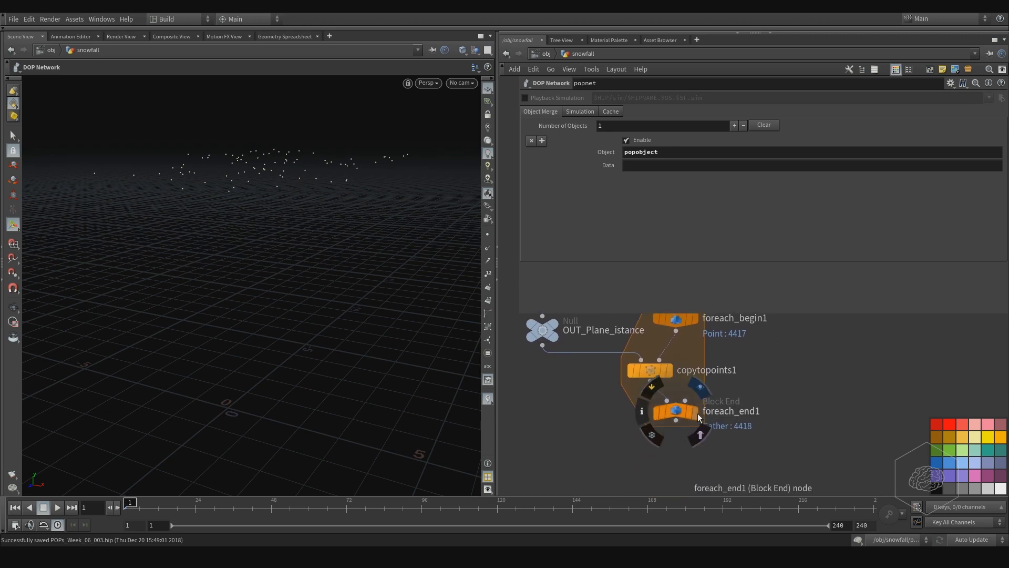
Display foreach_end1 and play the simulation so varied-size flakes fall
left_click(674, 411)
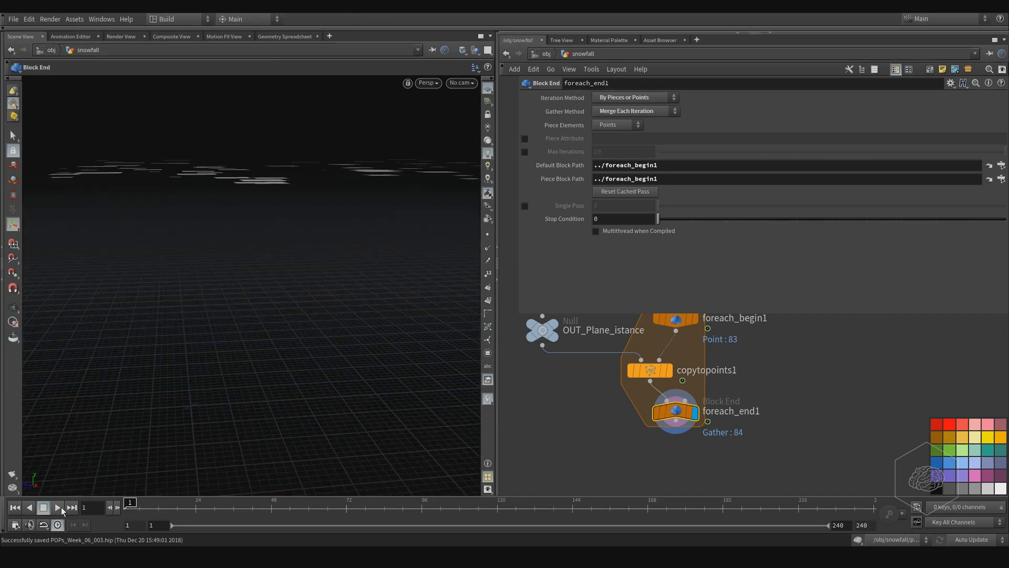
left_click(56, 506)
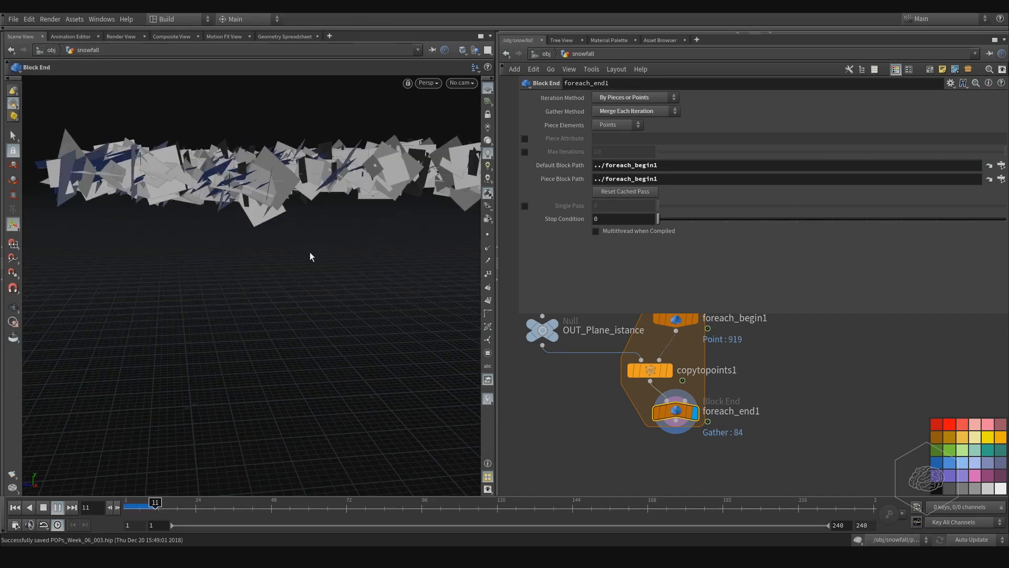
left_click(57, 507)
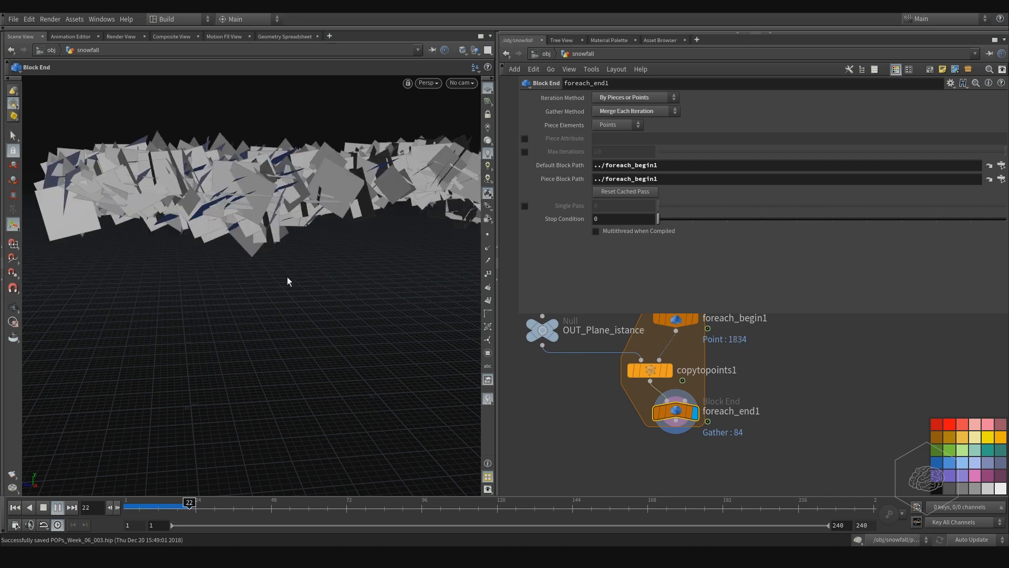
left_click(57, 506)
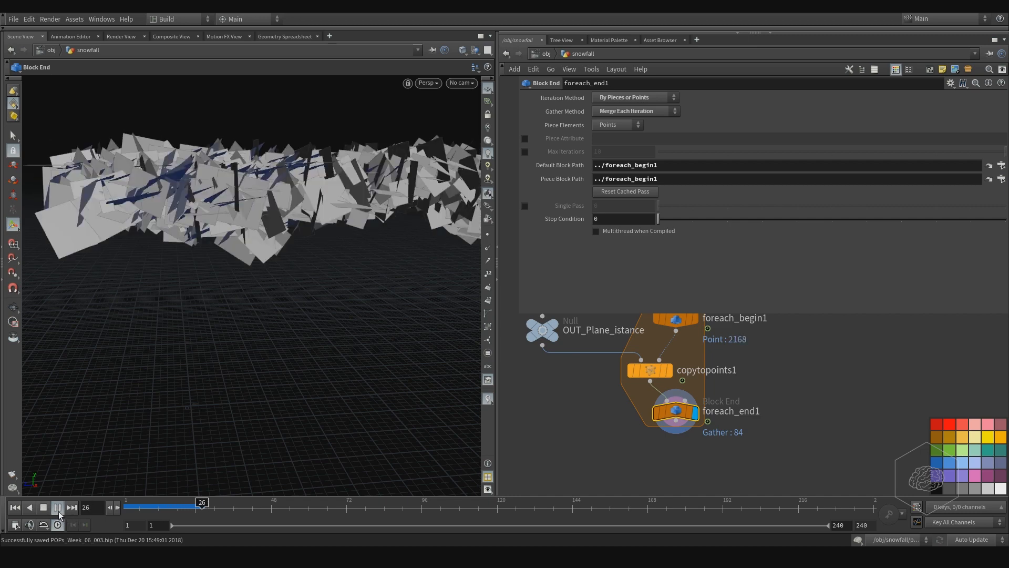
left_click(57, 507)
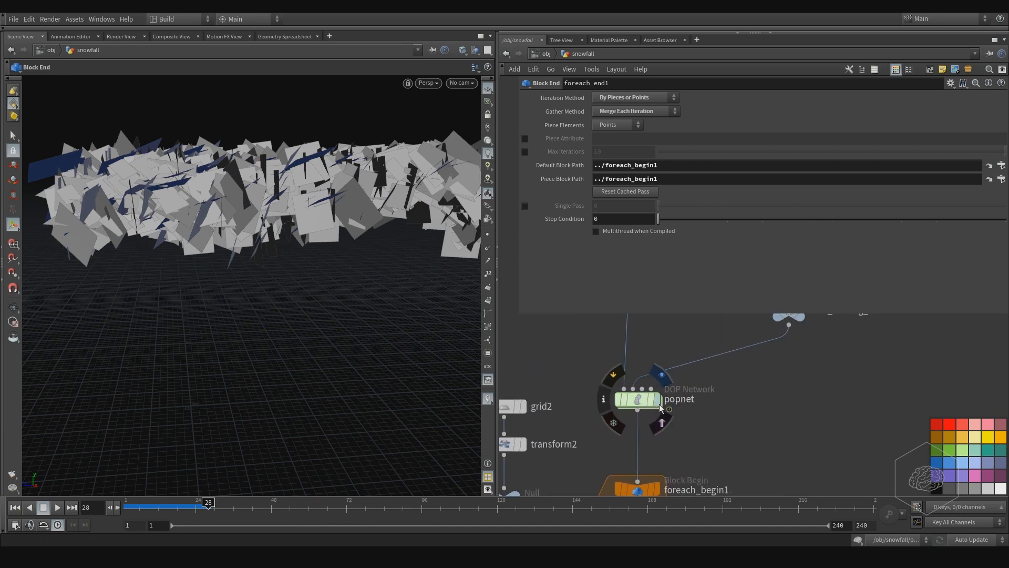
Display the popnet particles as points and scrub playback forward to about frame 150
left_click(637, 400)
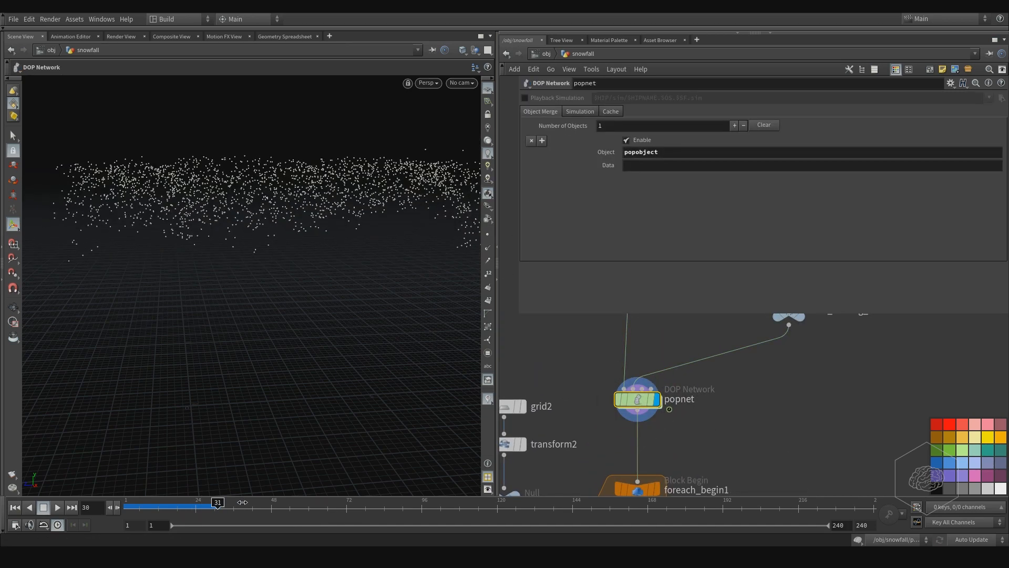
left_click_drag(218, 502, 424, 501)
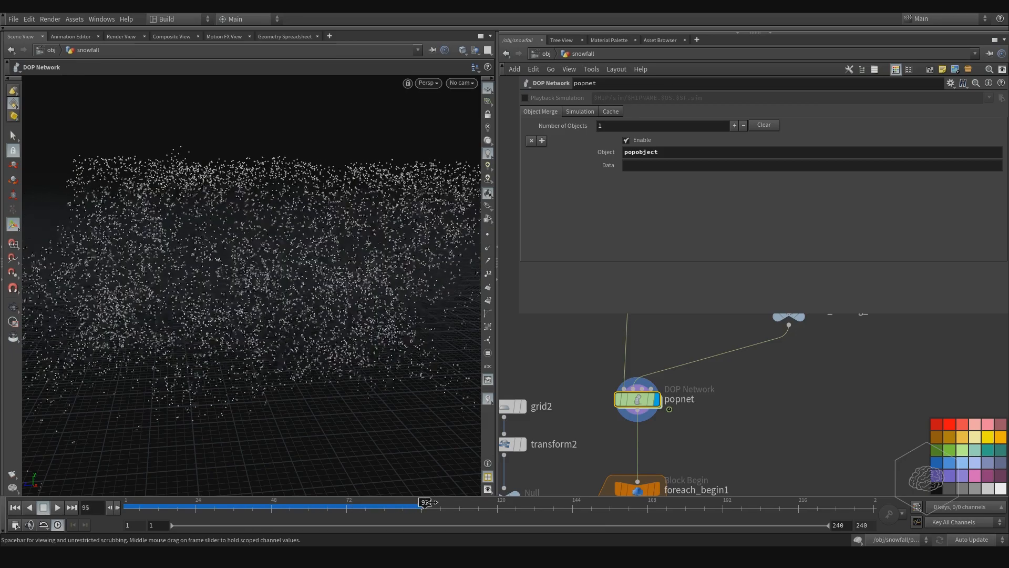
left_click_drag(424, 502, 600, 502)
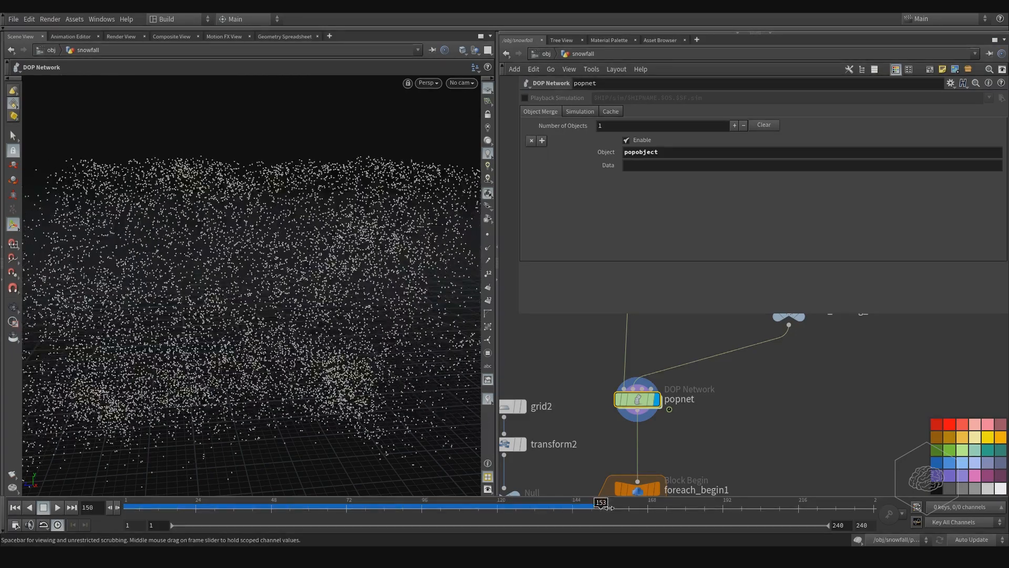